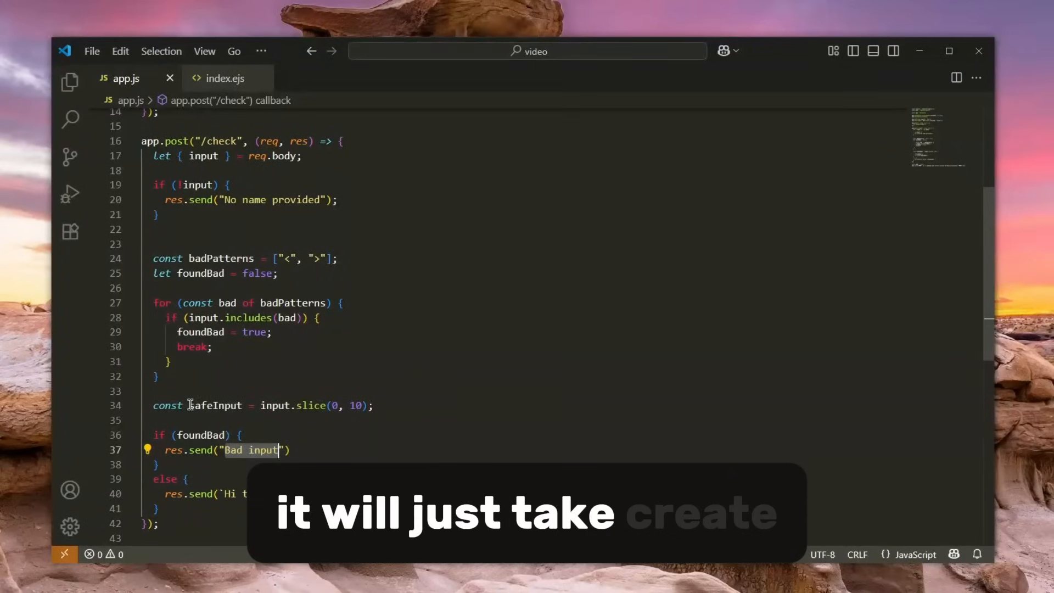
Open the index.ejs template and highlight its name form's /check action
double_click(214, 405)
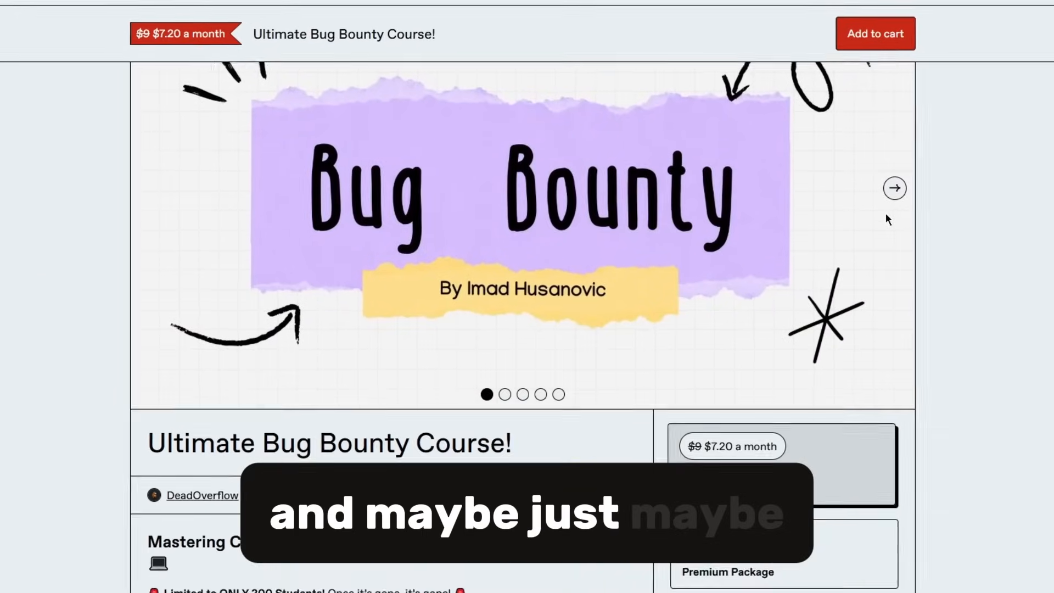
scroll("down", 3)
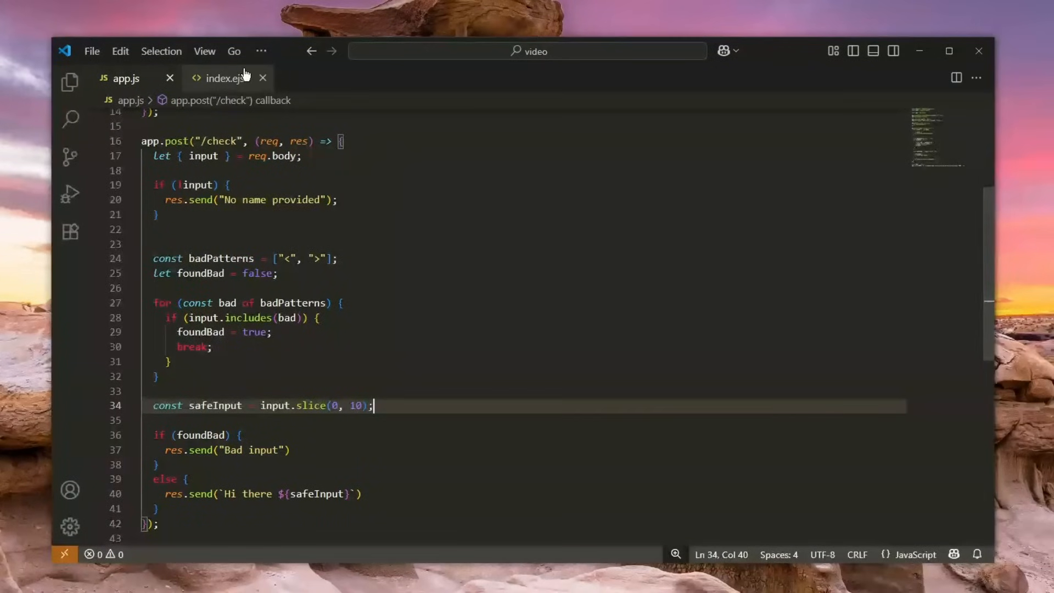
mouse_move(228, 86)
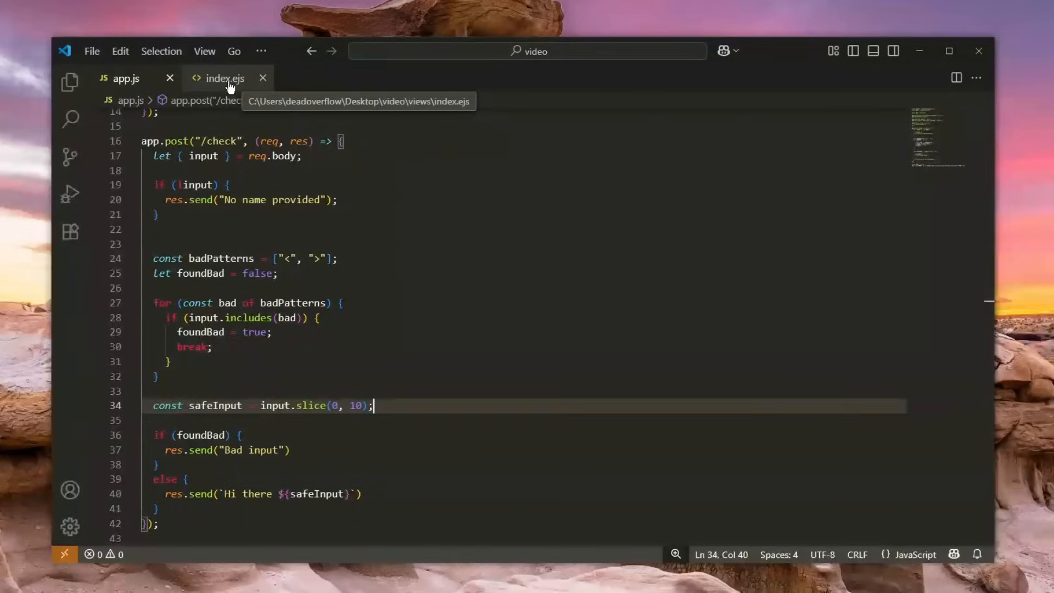
left_click(224, 77)
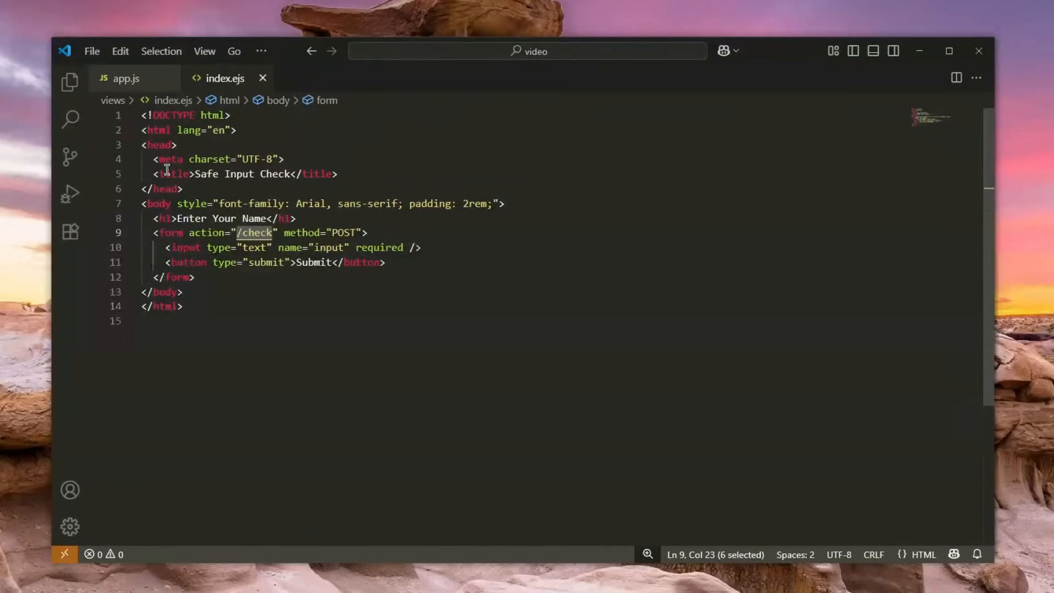
left_click(120, 78)
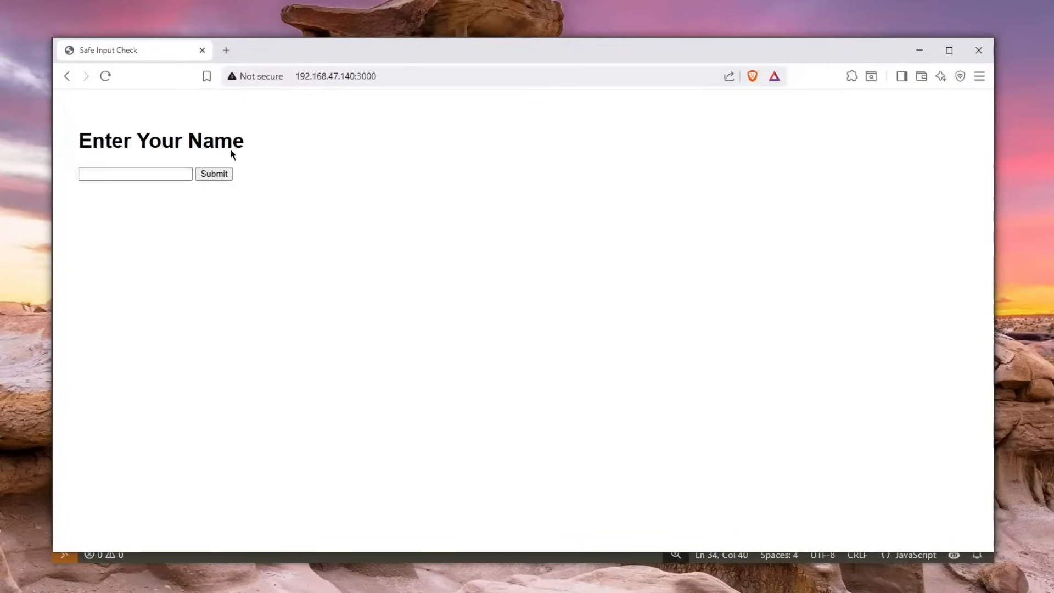
Submit 'test', restart node app.js, then submit 'testtest123', getting 'Hi there testtest12'
type("tes")
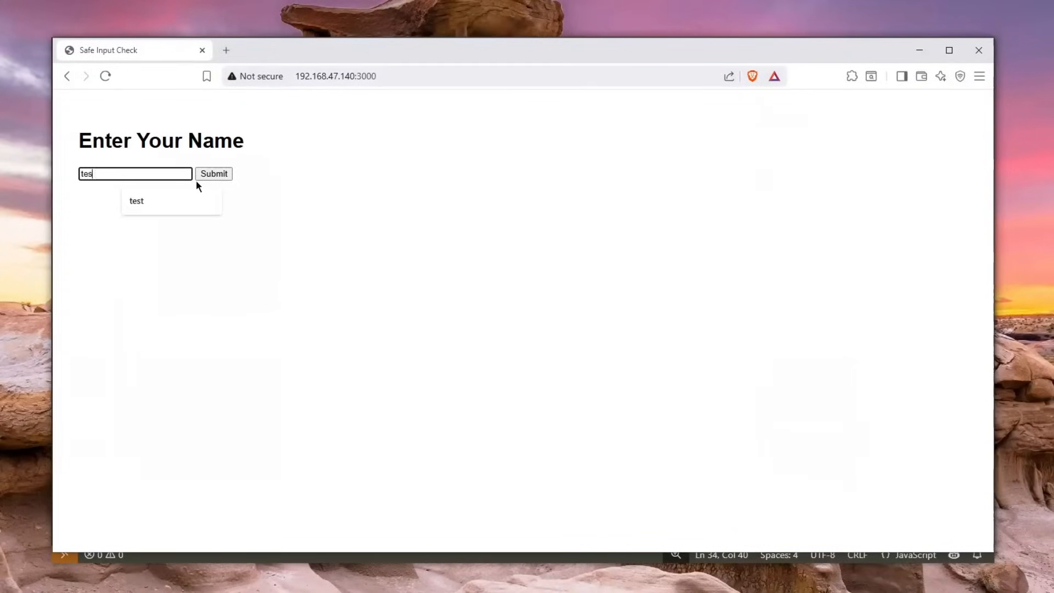
left_click(213, 174)
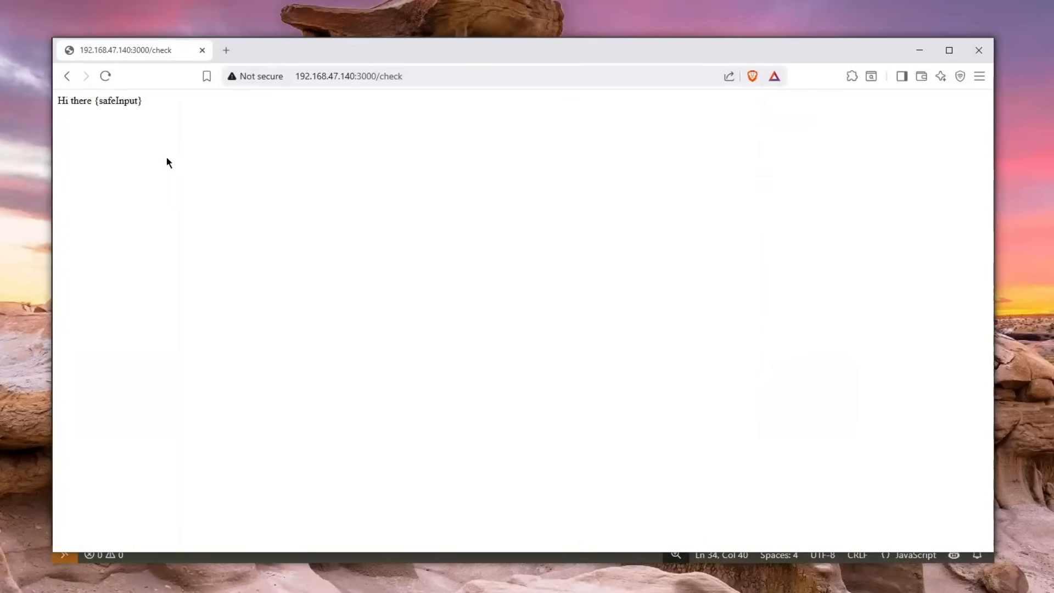
double_click(115, 101)
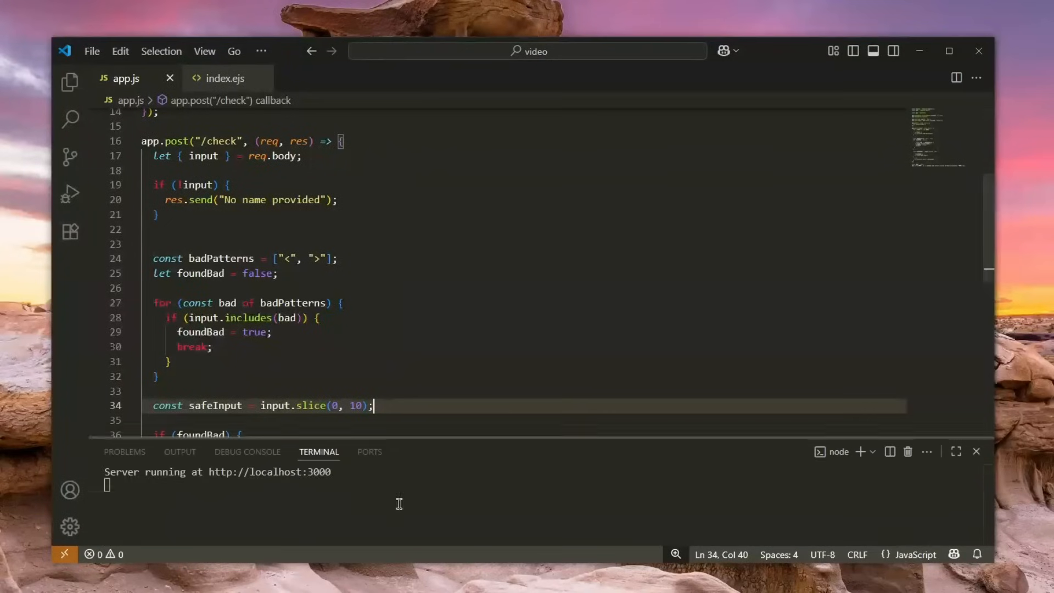
type("node .\\app.js")
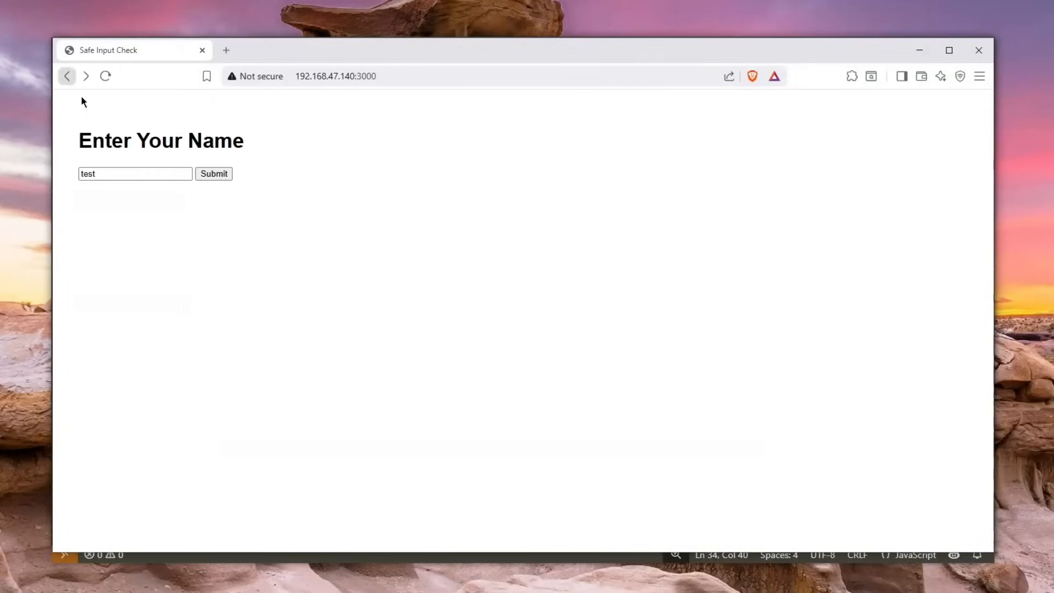
type("test123")
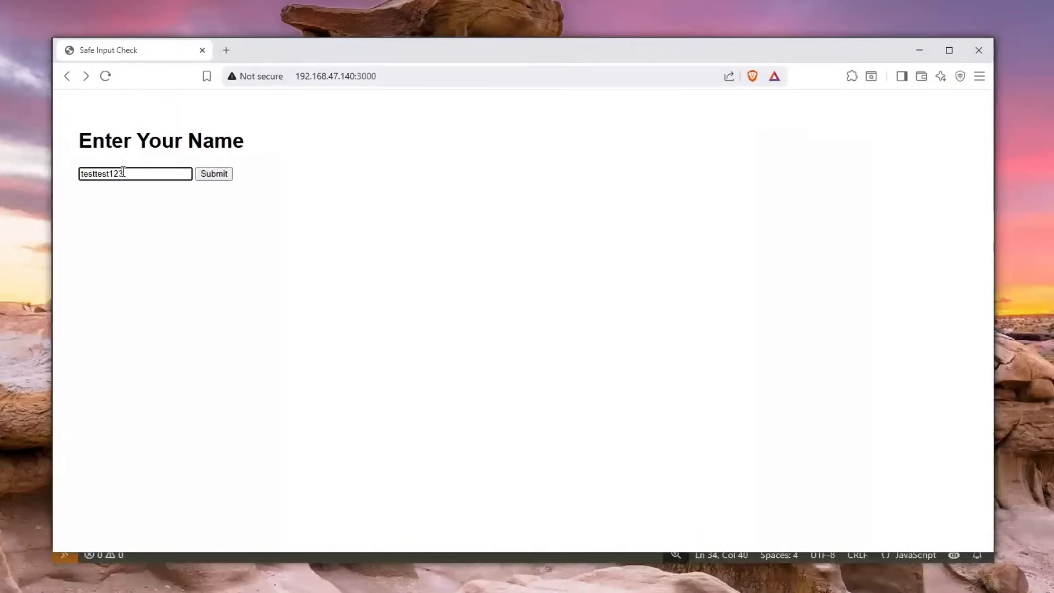
left_click(214, 174)
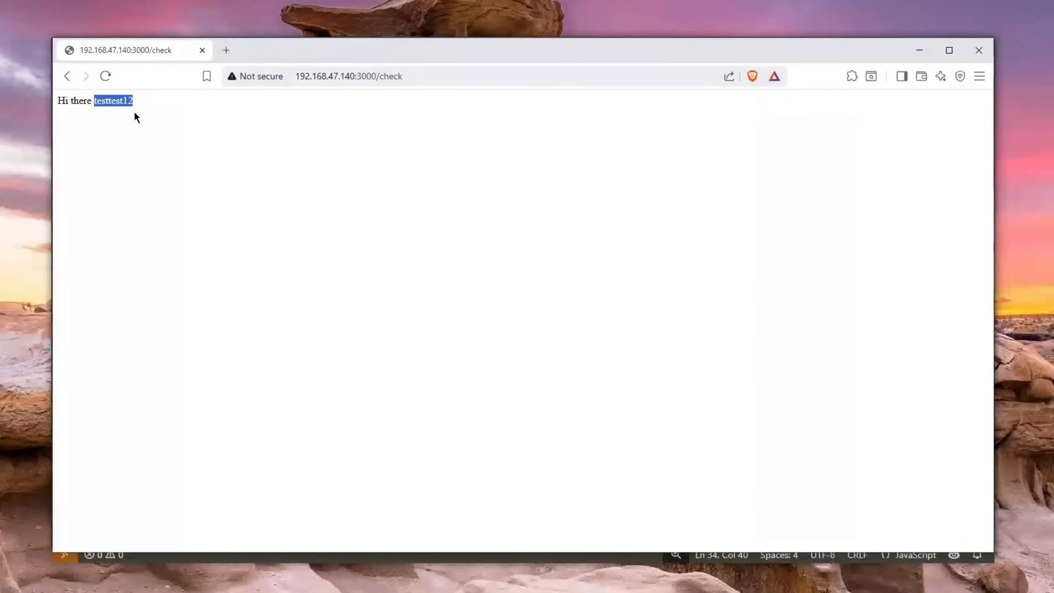
mouse_move(141, 112)
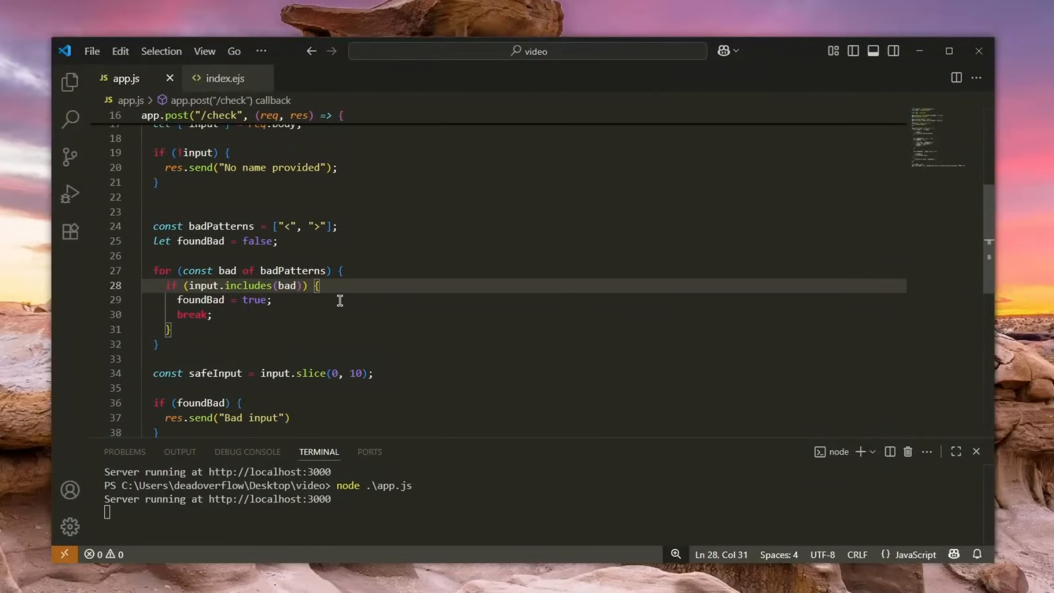
mouse_move(348, 299)
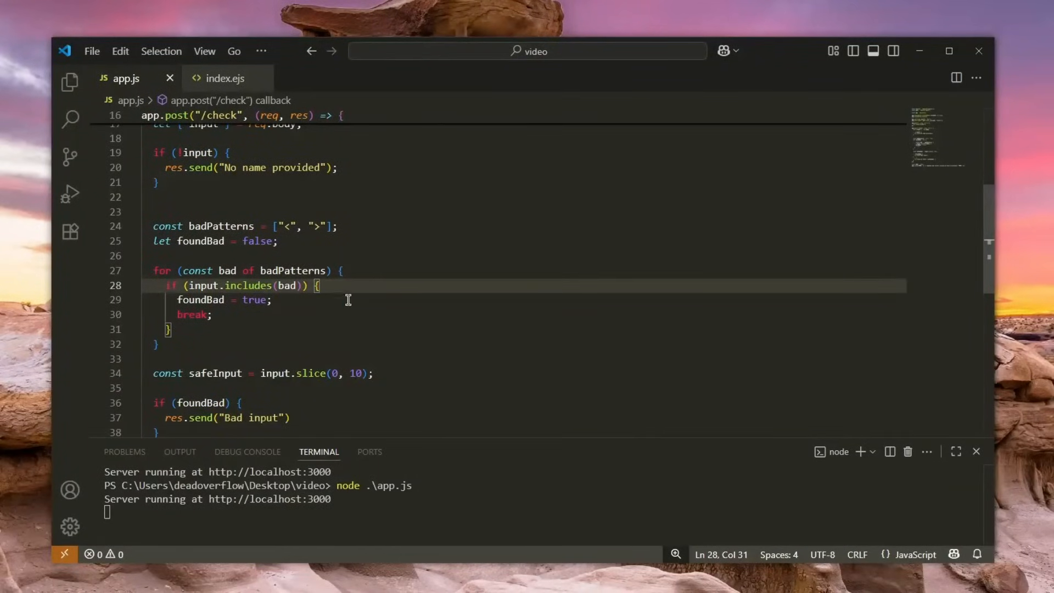
double_click(222, 259)
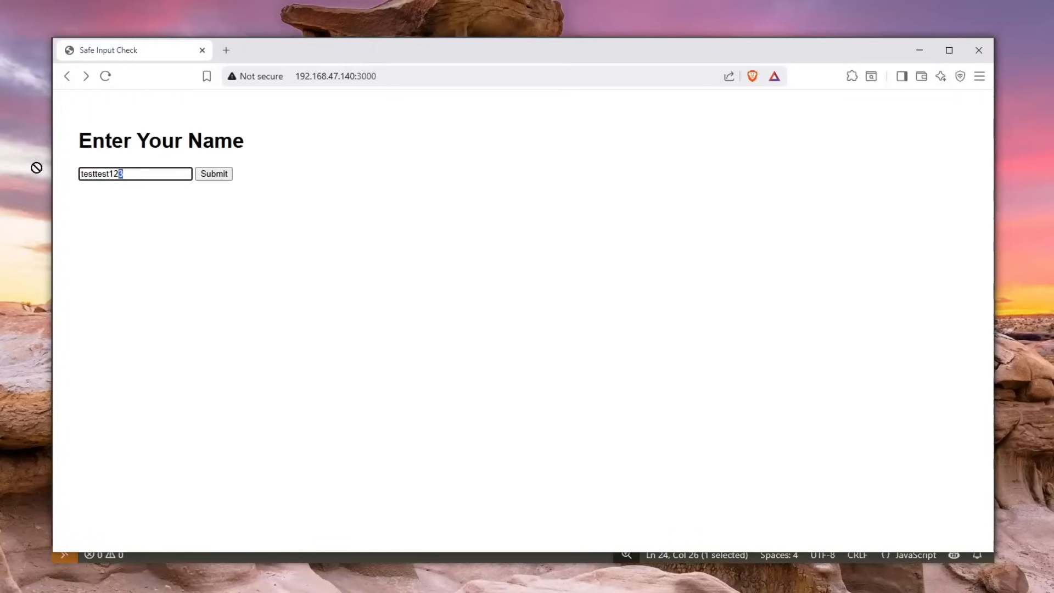
Submit '<' as the name and receive the 'Bad input' reply
type("<")
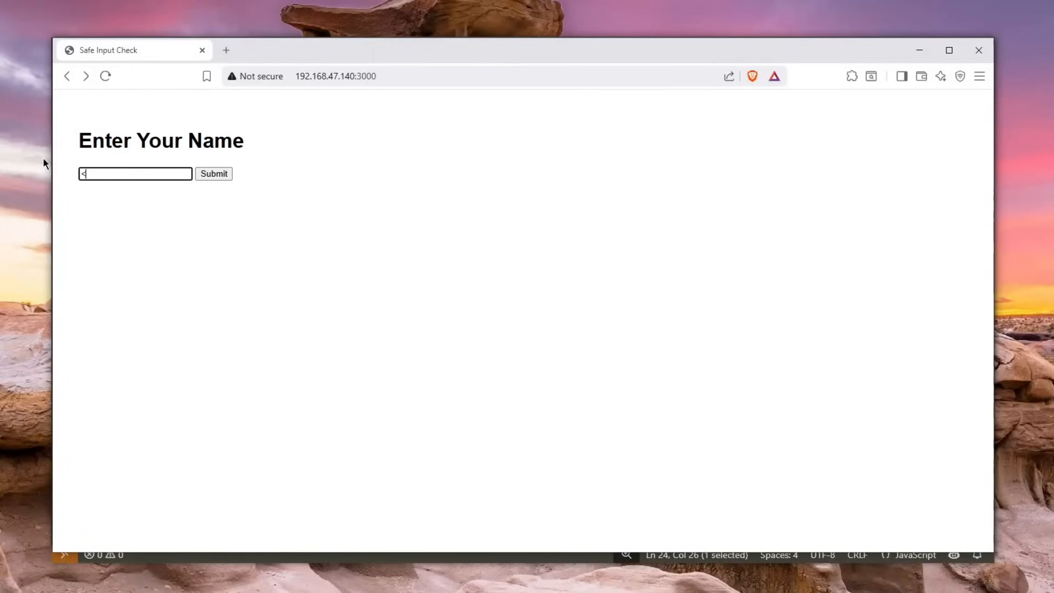
left_click(214, 174)
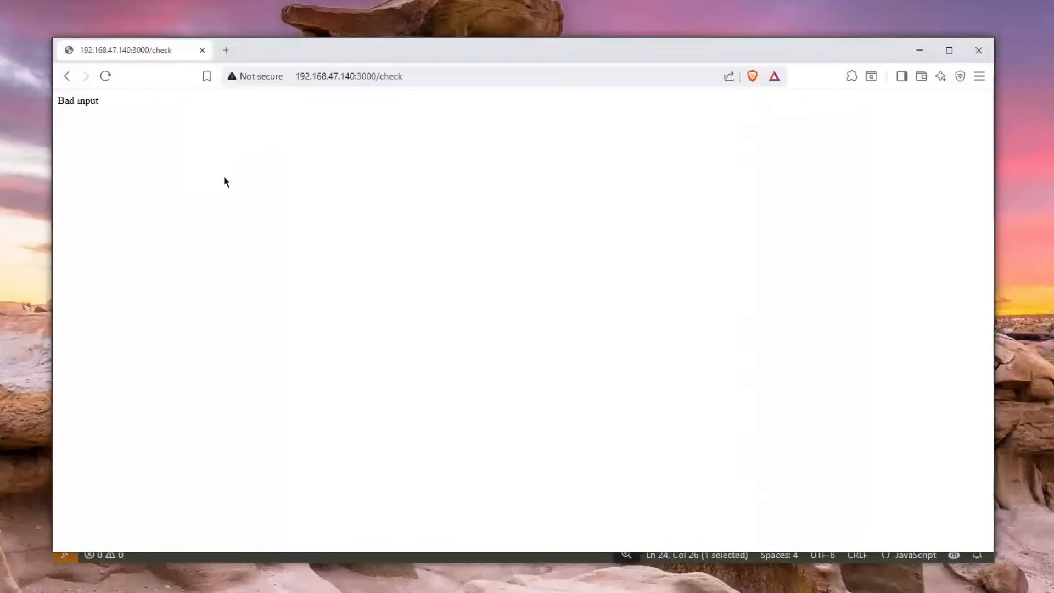
double_click(71, 101)
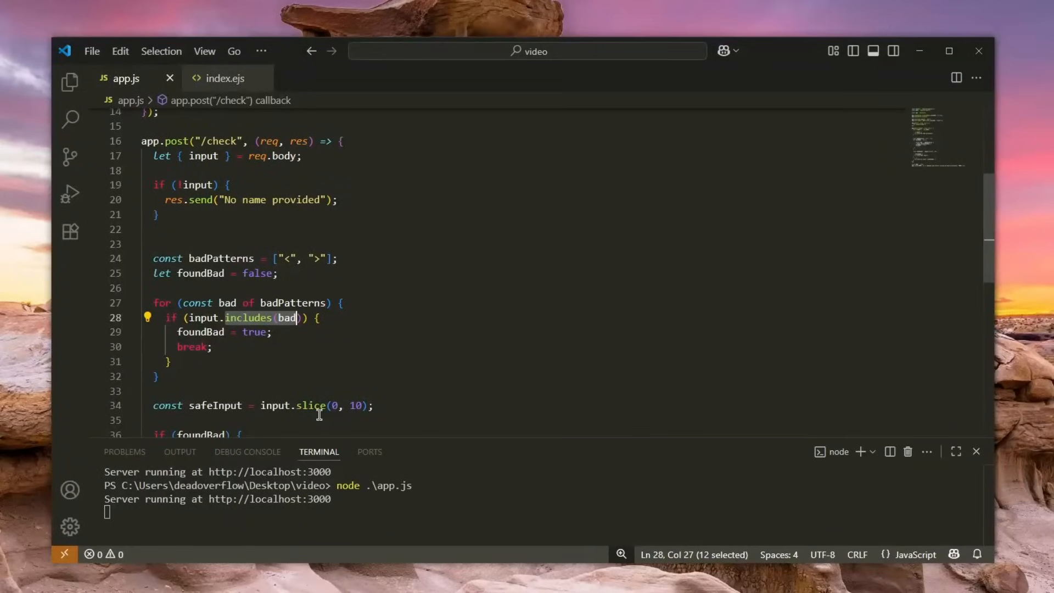
mouse_move(281, 349)
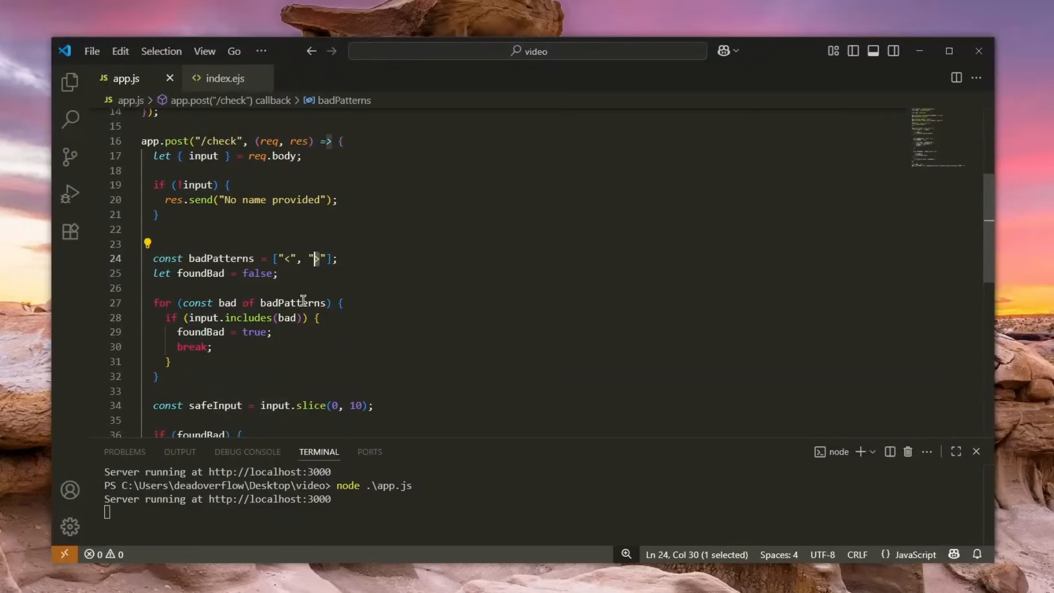
mouse_move(353, 351)
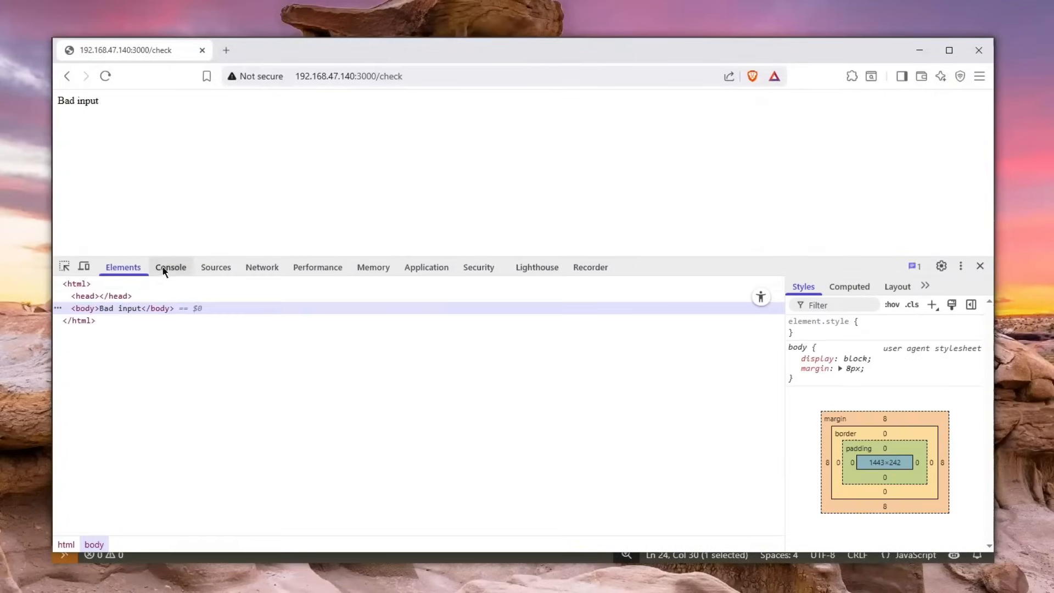
Evaluate "1234".includes("5") in the Console, which returns false
left_click(170, 267)
type("\"")
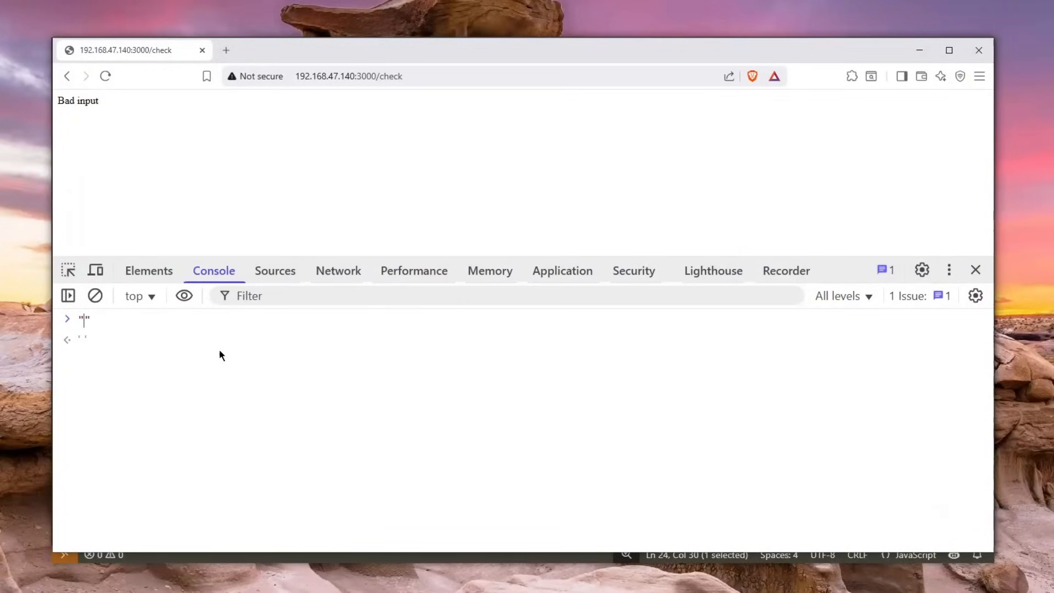
type("1234")
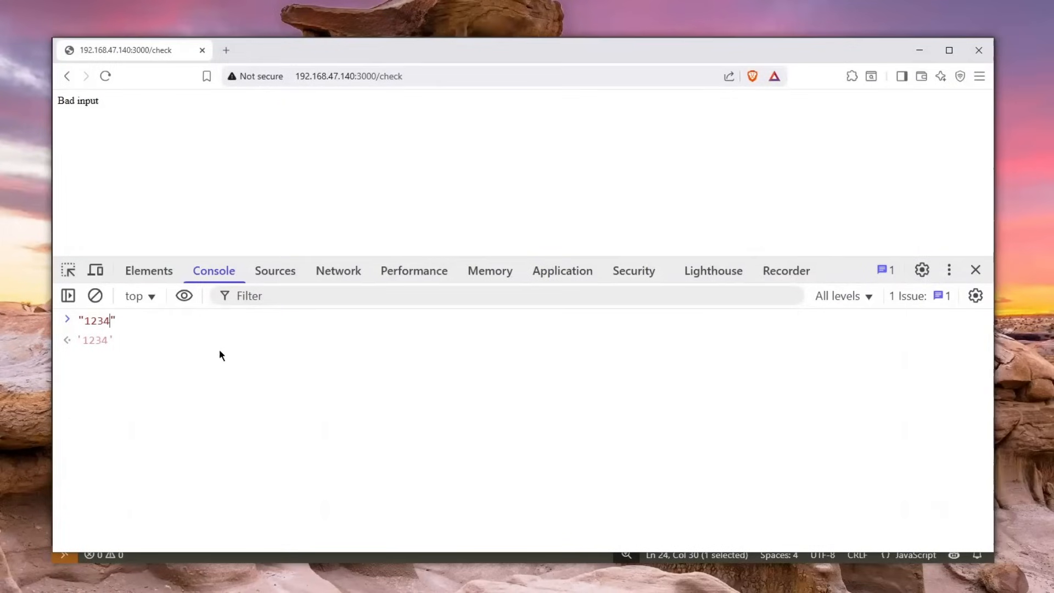
type(".i")
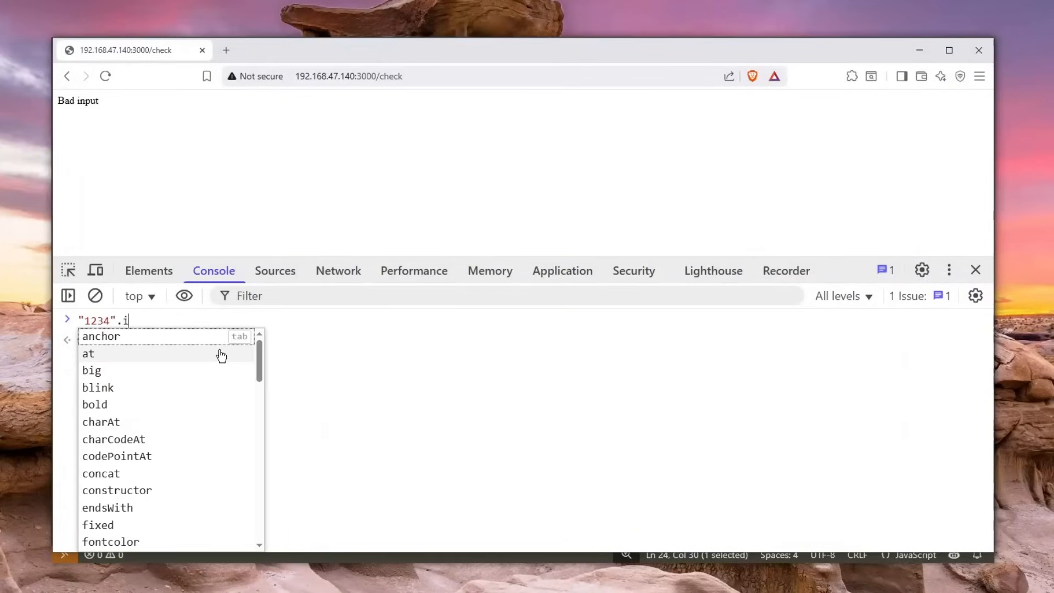
type("ncludes()")
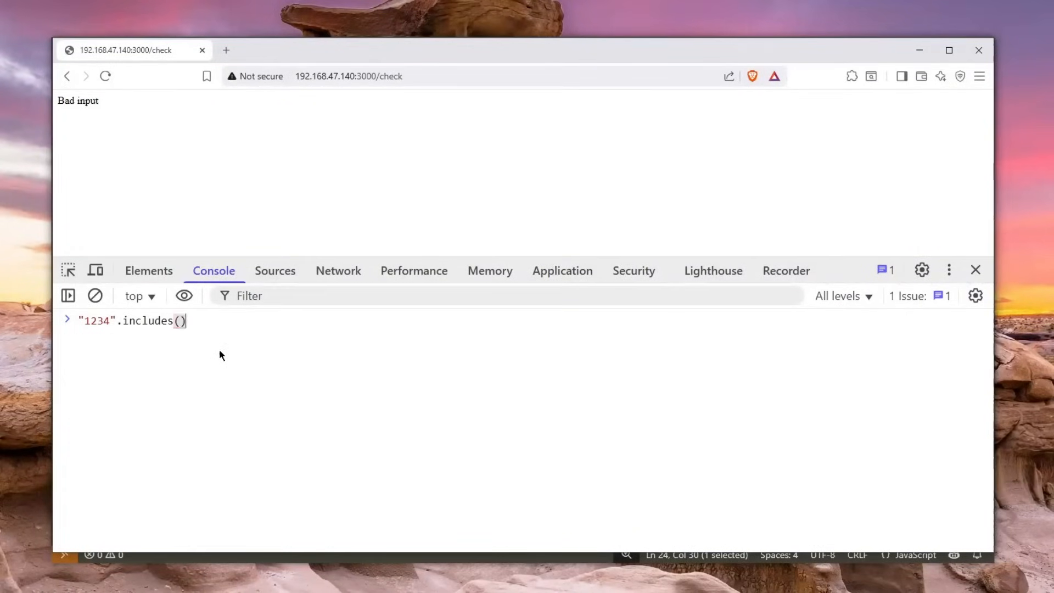
type("\"\"")
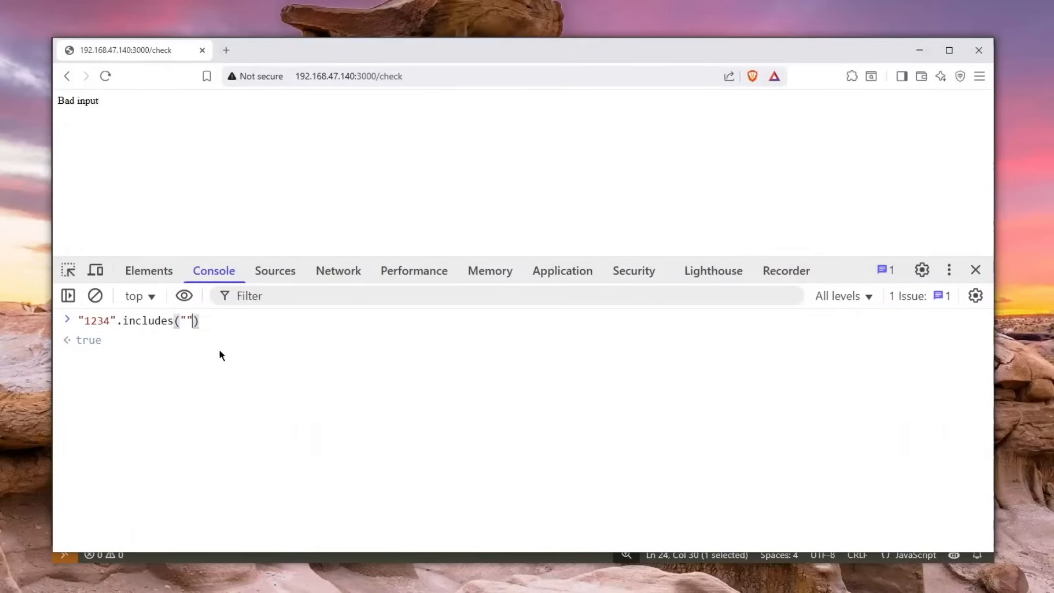
type("1")
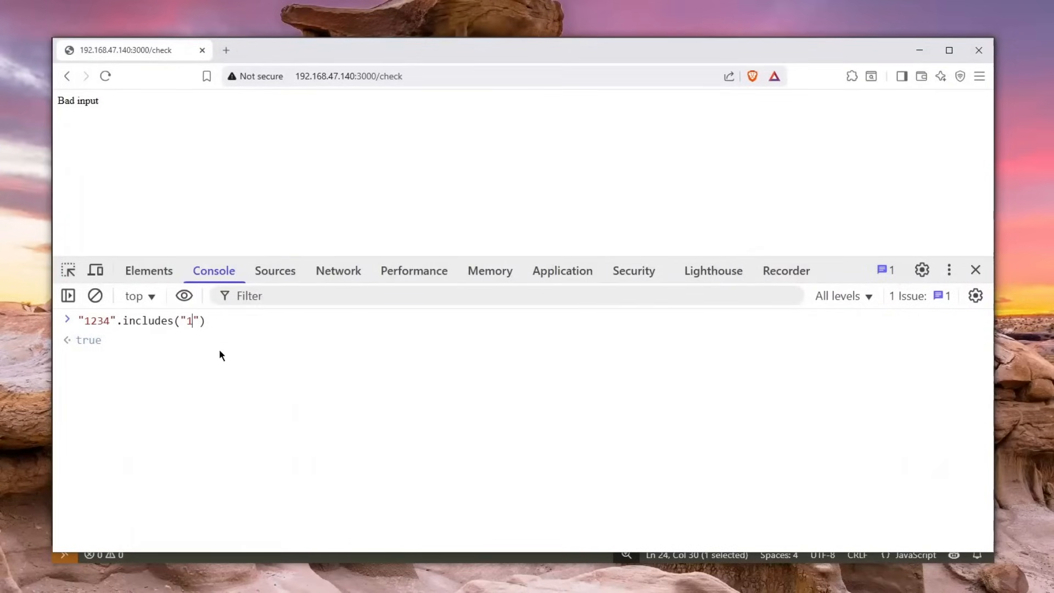
key("Backspace")
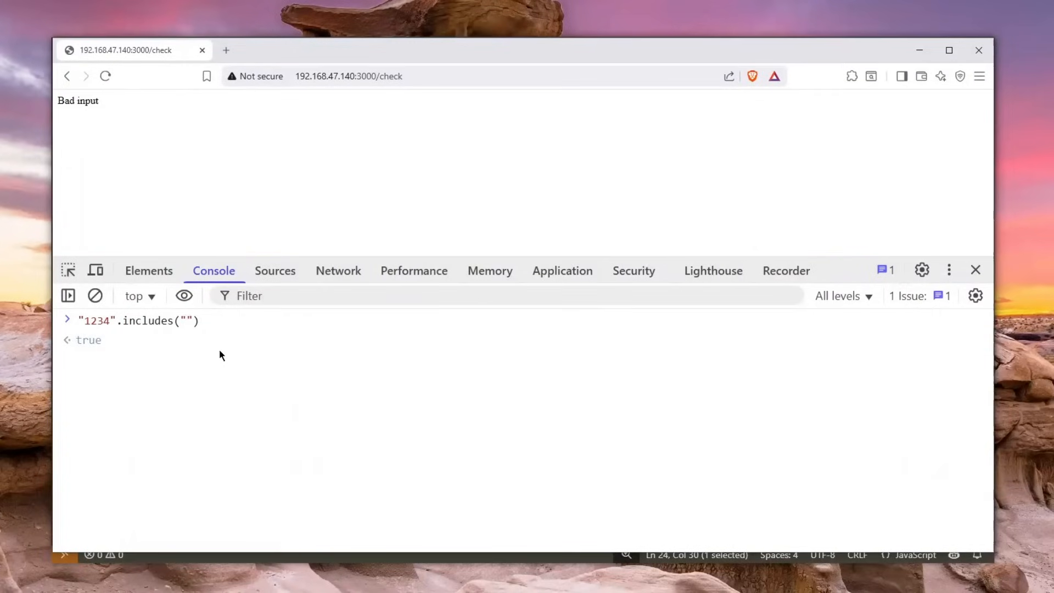
type("5")
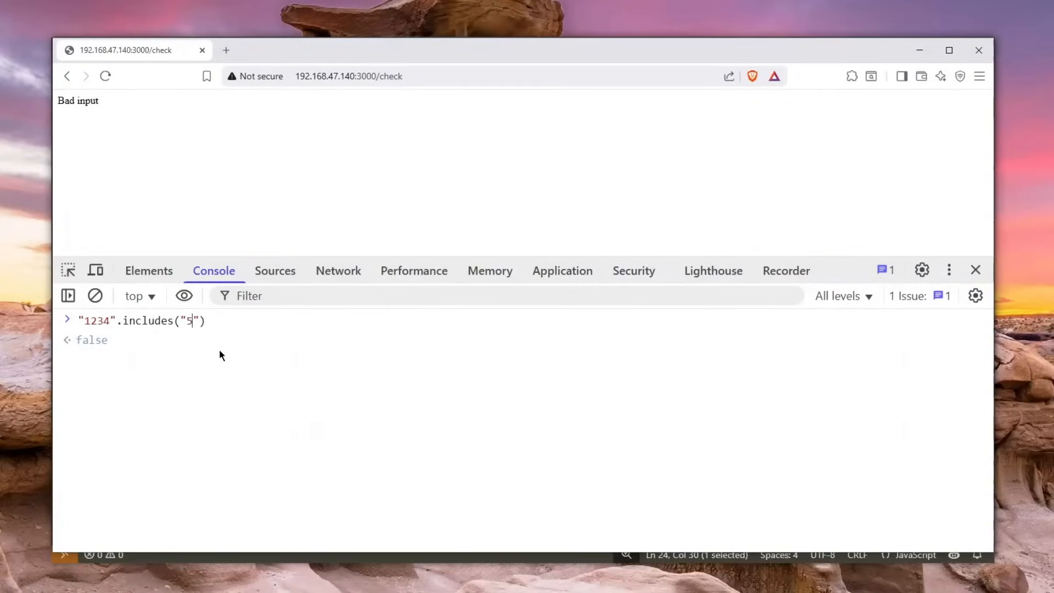
key("Enter")
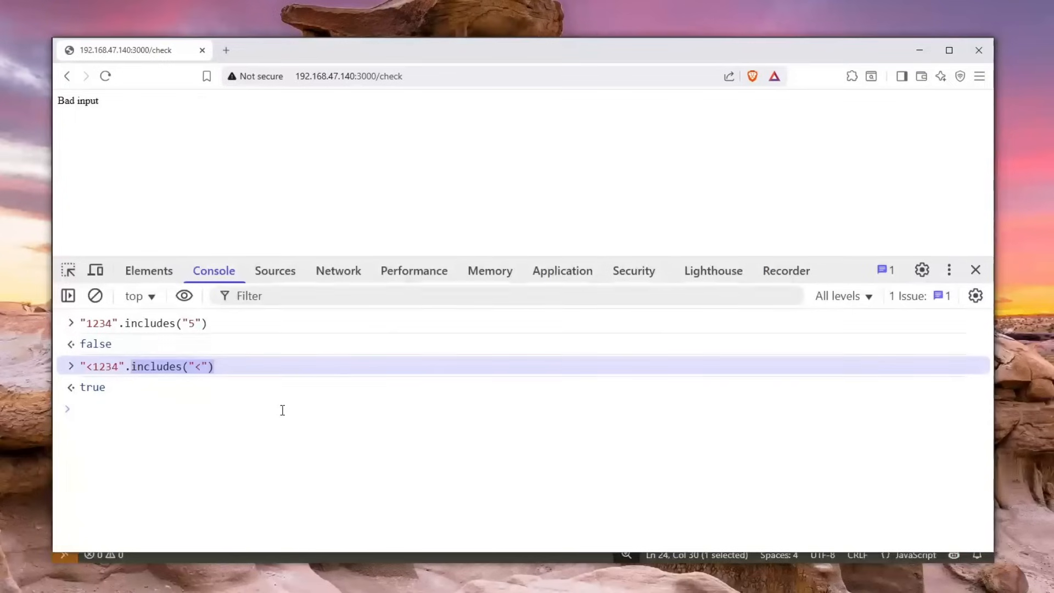
Evaluate [].includes("<") on an empty array in the Console
left_click(95, 295)
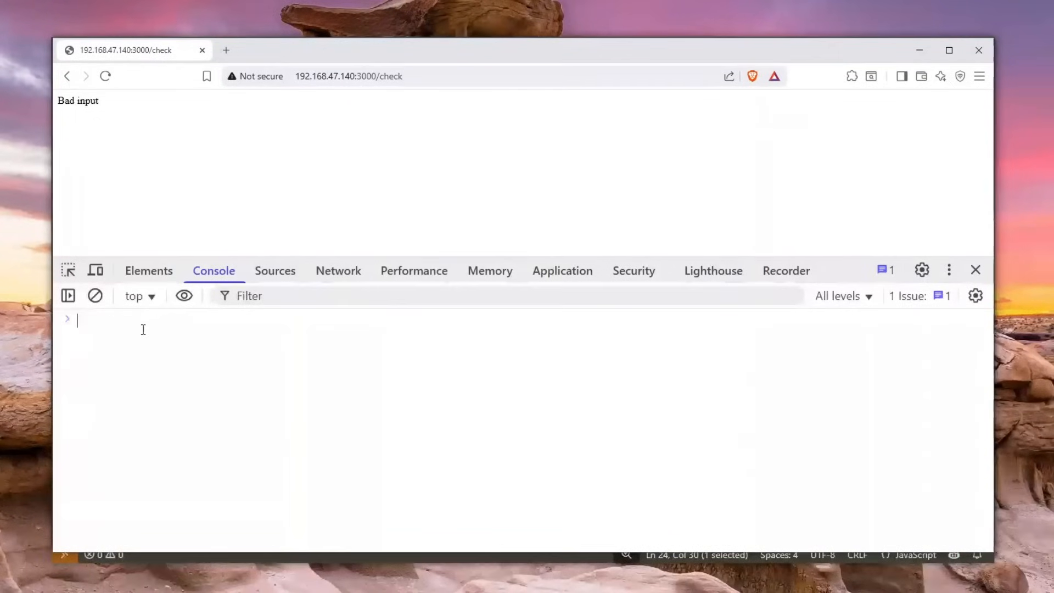
type("[].in")
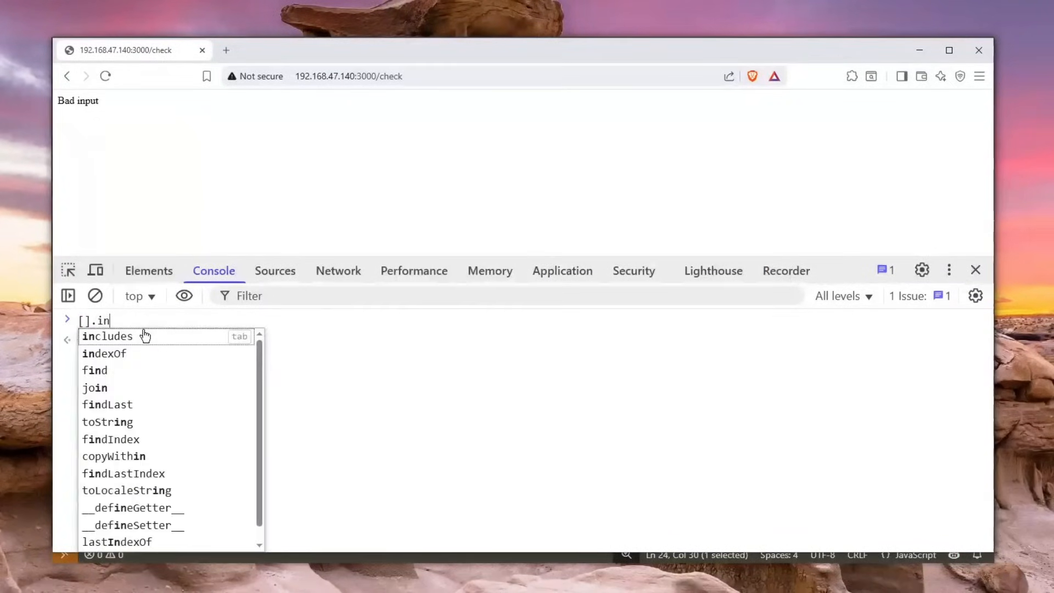
key("Enter")
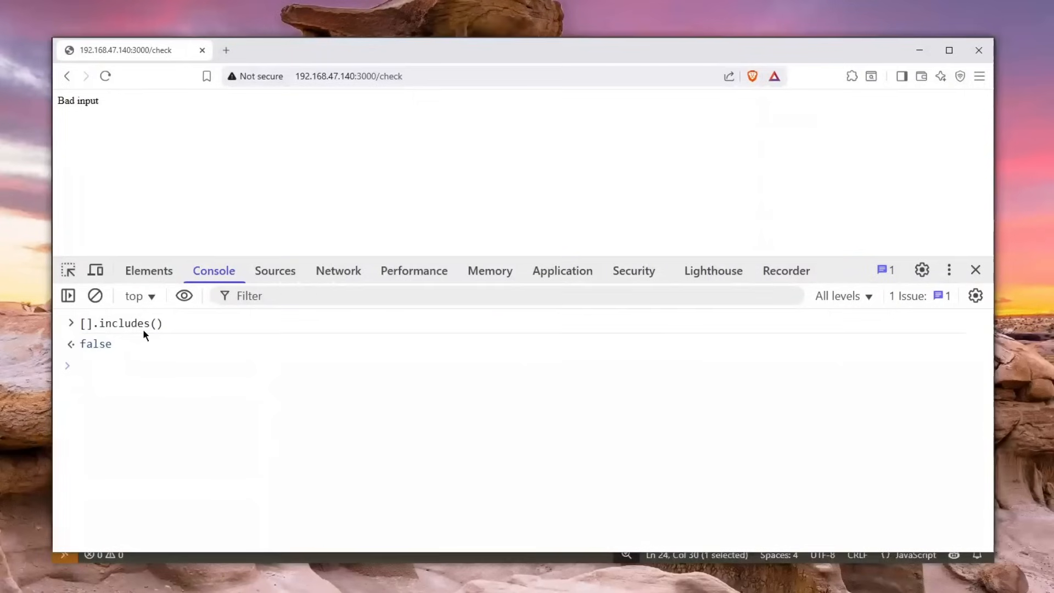
key("Enter")
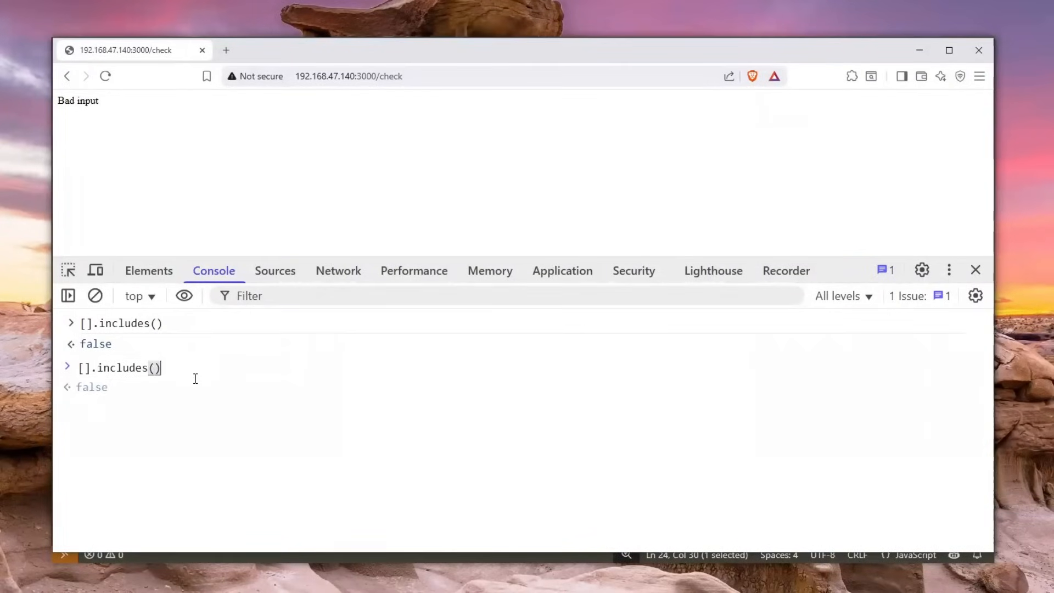
type("\"<")
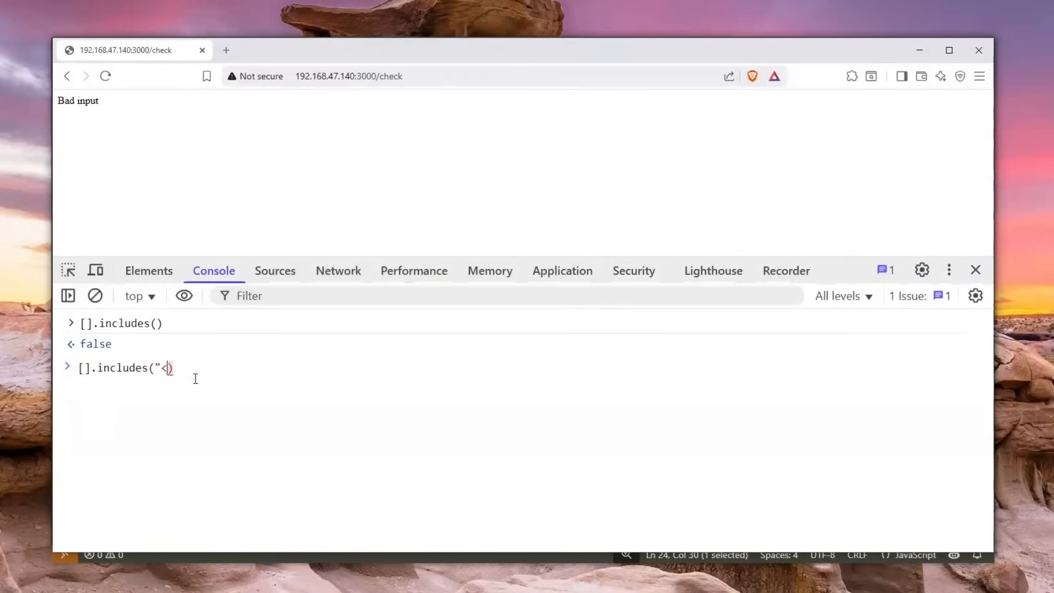
key("Enter")
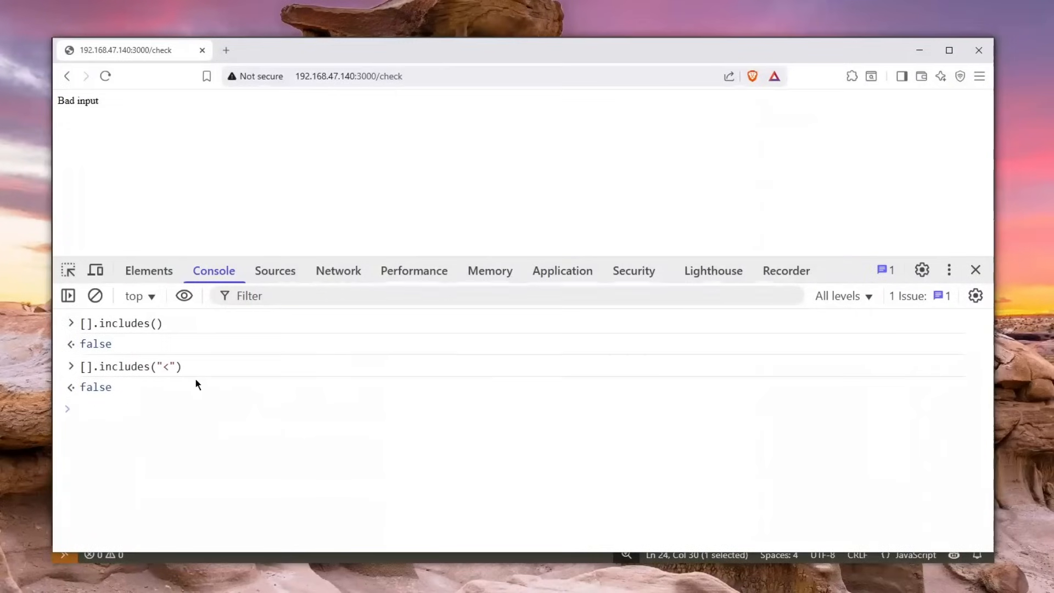
Evaluate ["<"], ["<test>"] and ["<test>", "<"] with .includes("<") to compare results
key("Enter")
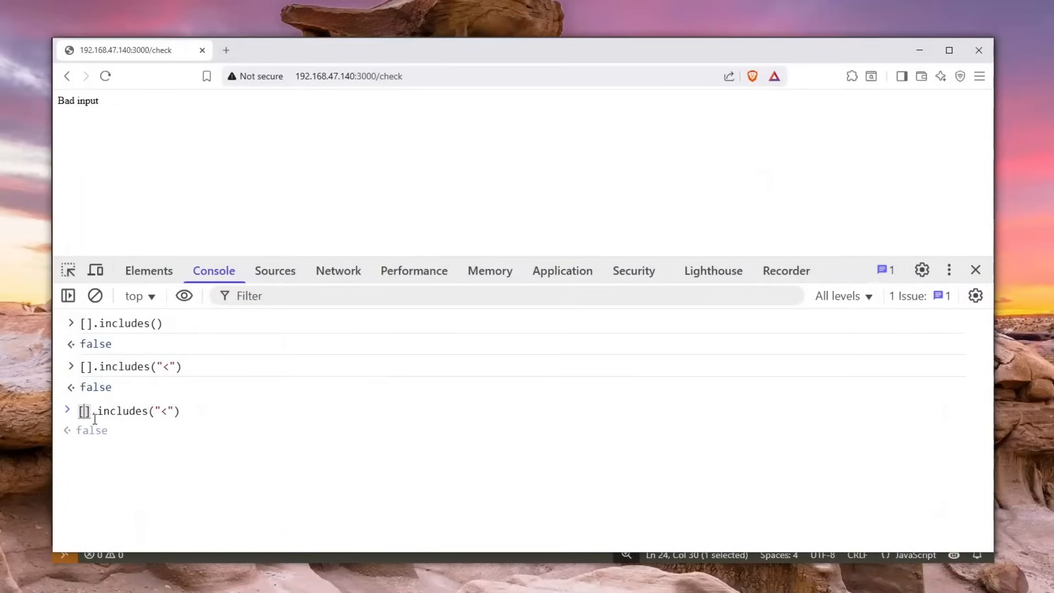
type("\"<\"")
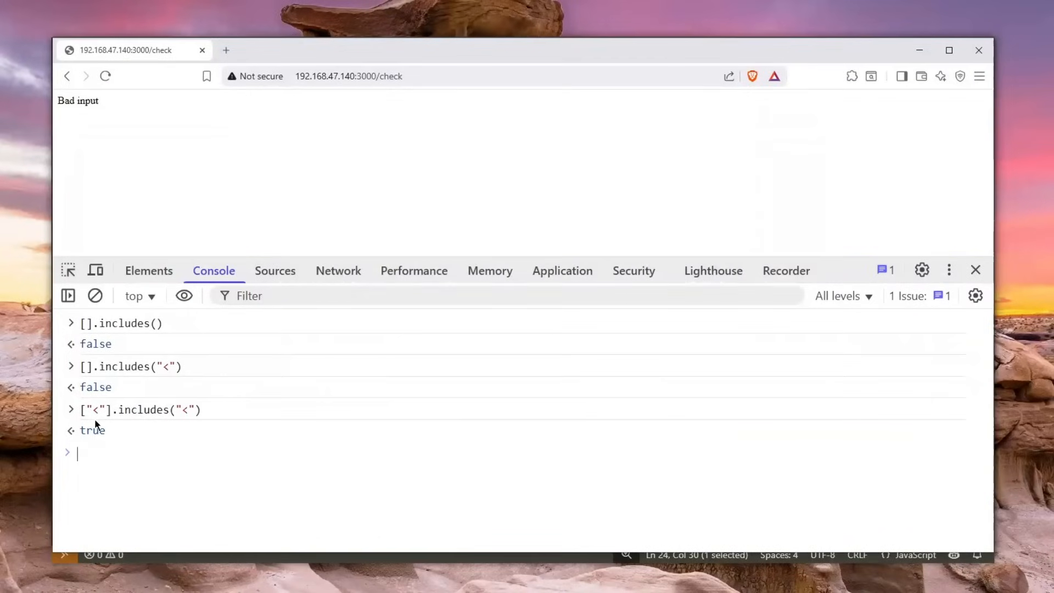
key("Enter")
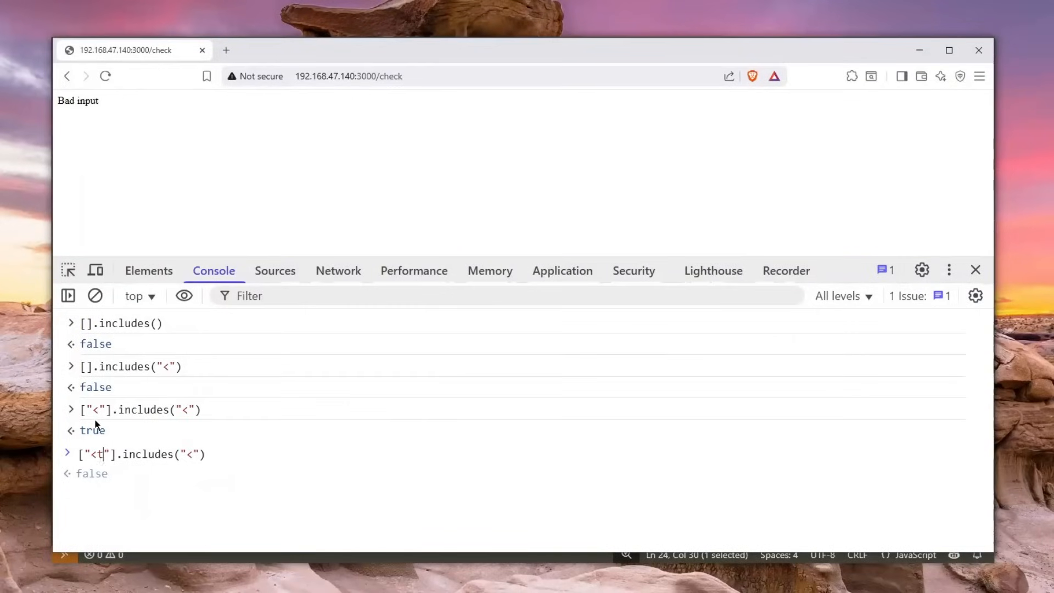
type("est>")
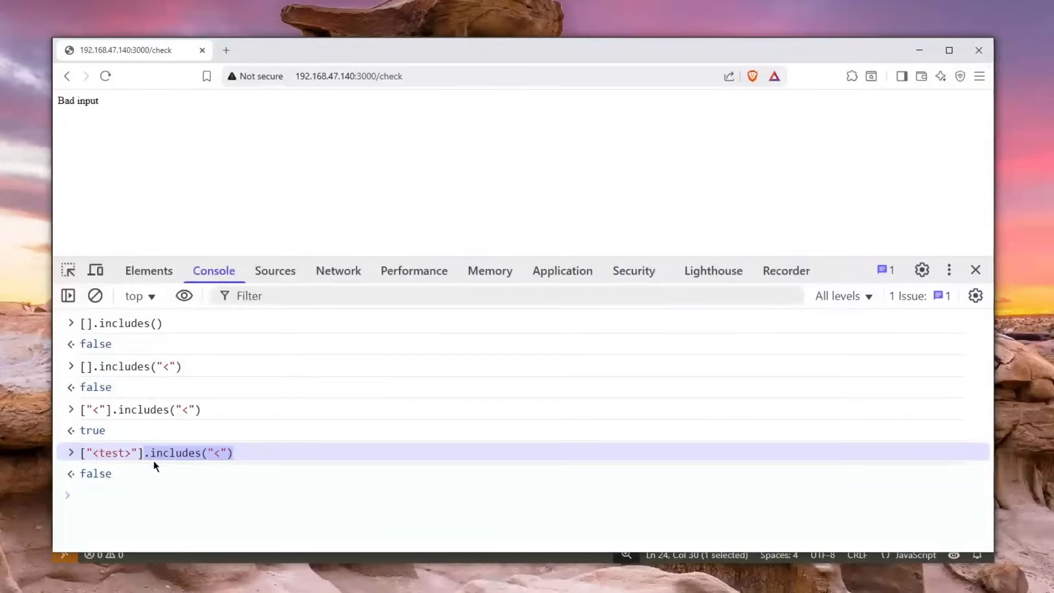
mouse_move(173, 471)
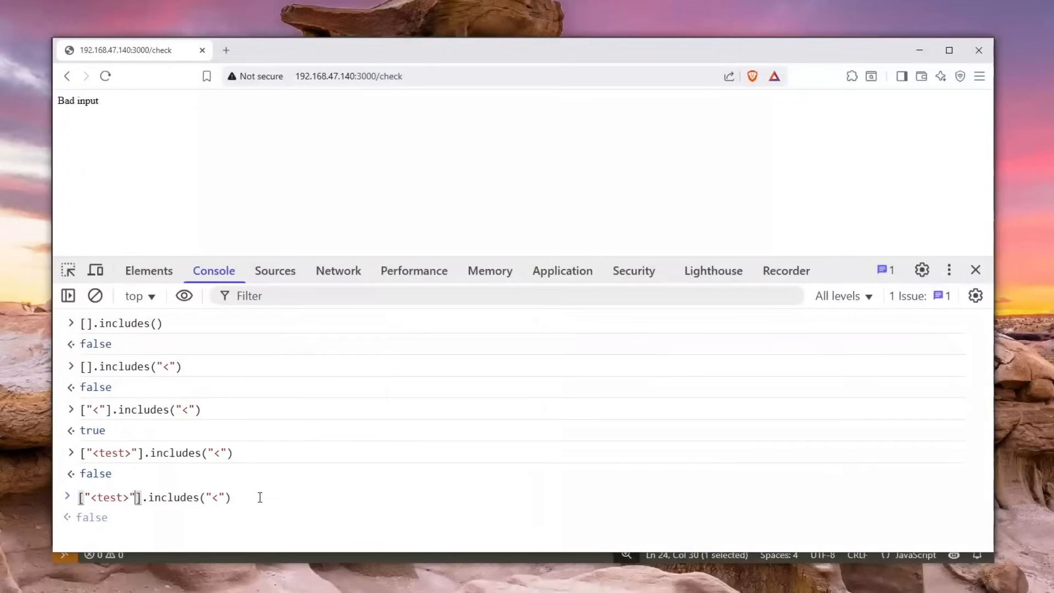
type(", \"")
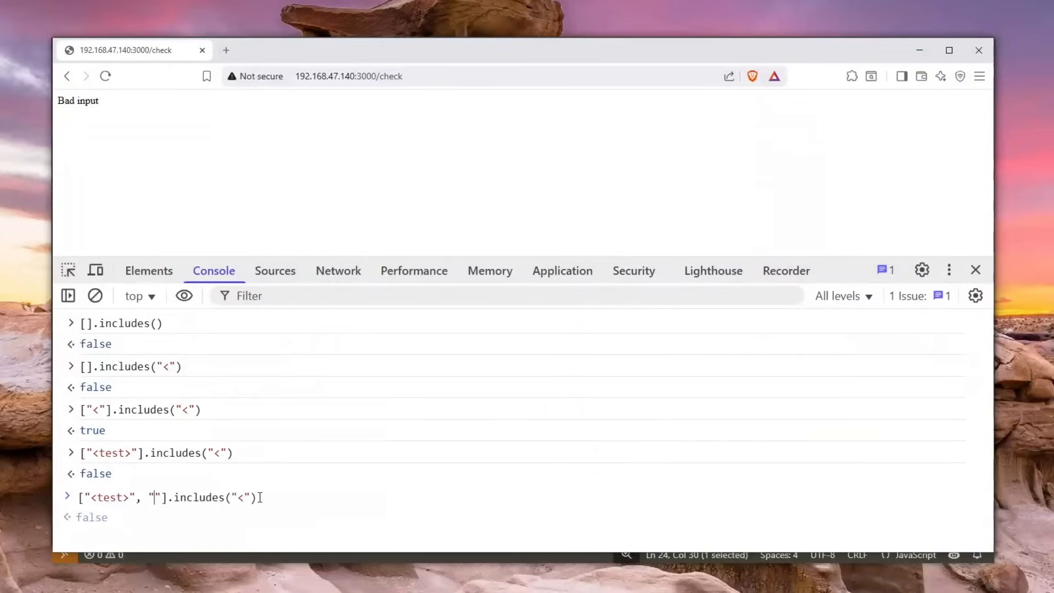
type("<")
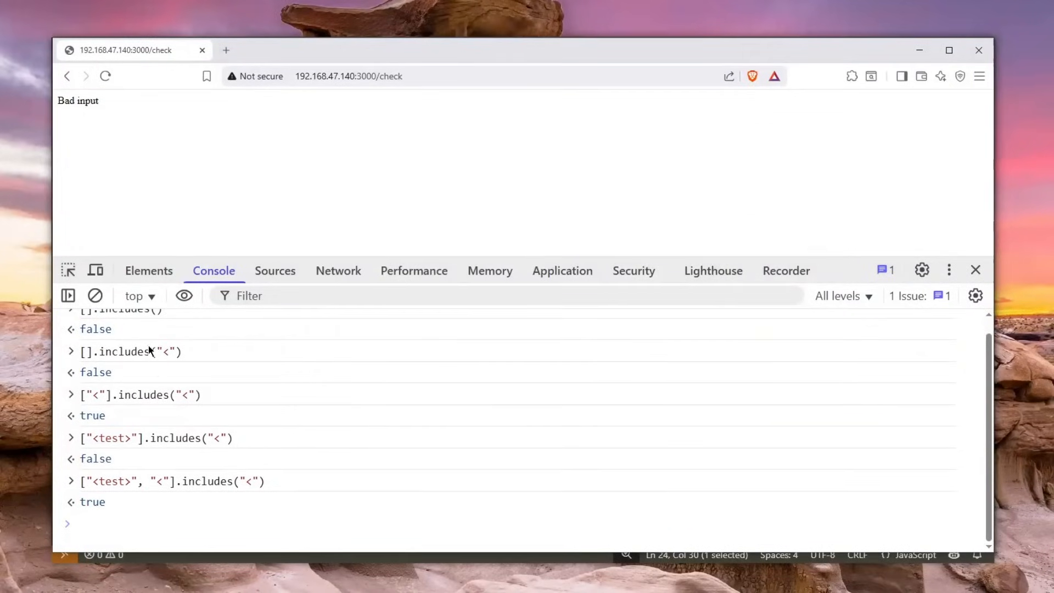
left_click(95, 296)
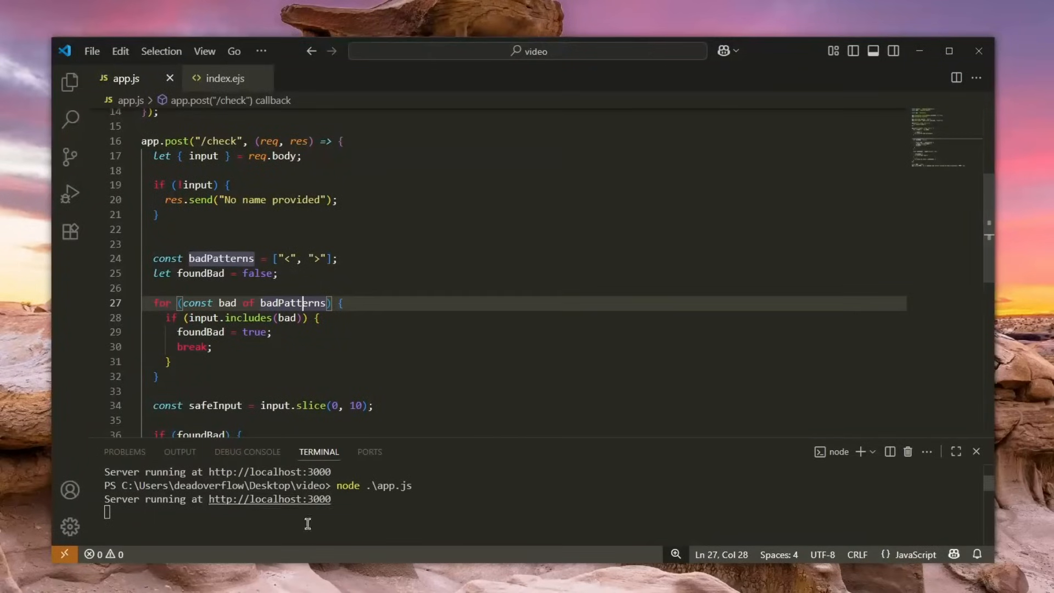
left_click(224, 78)
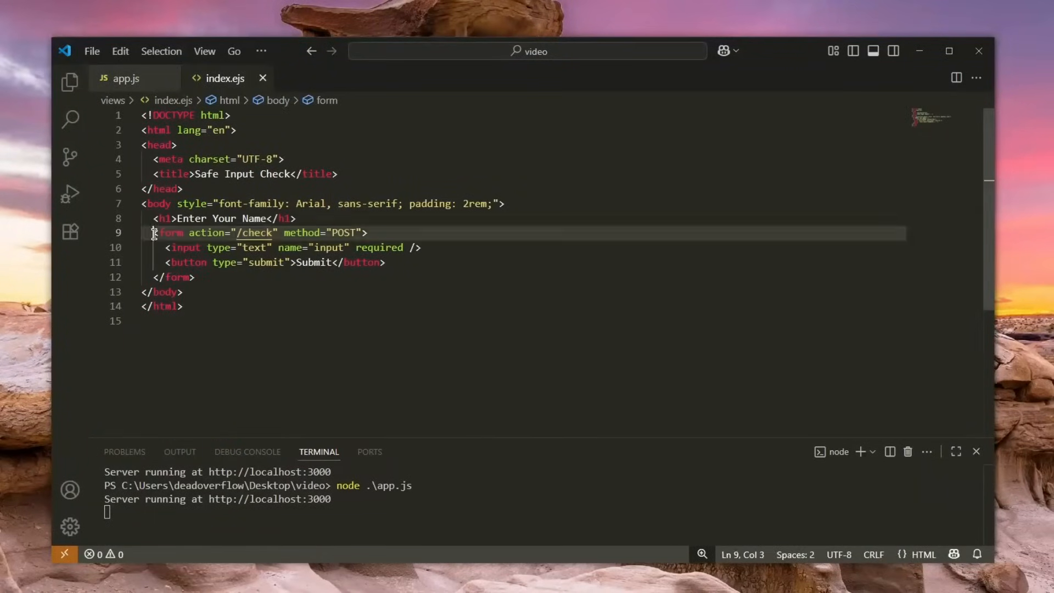
left_click_drag(153, 232, 195, 277)
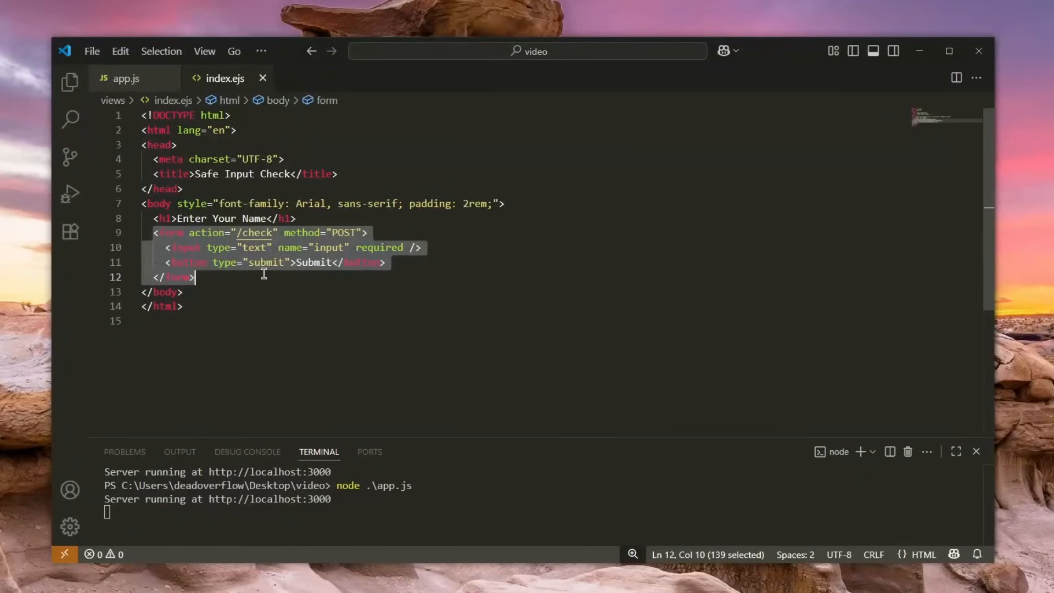
left_click(395, 263)
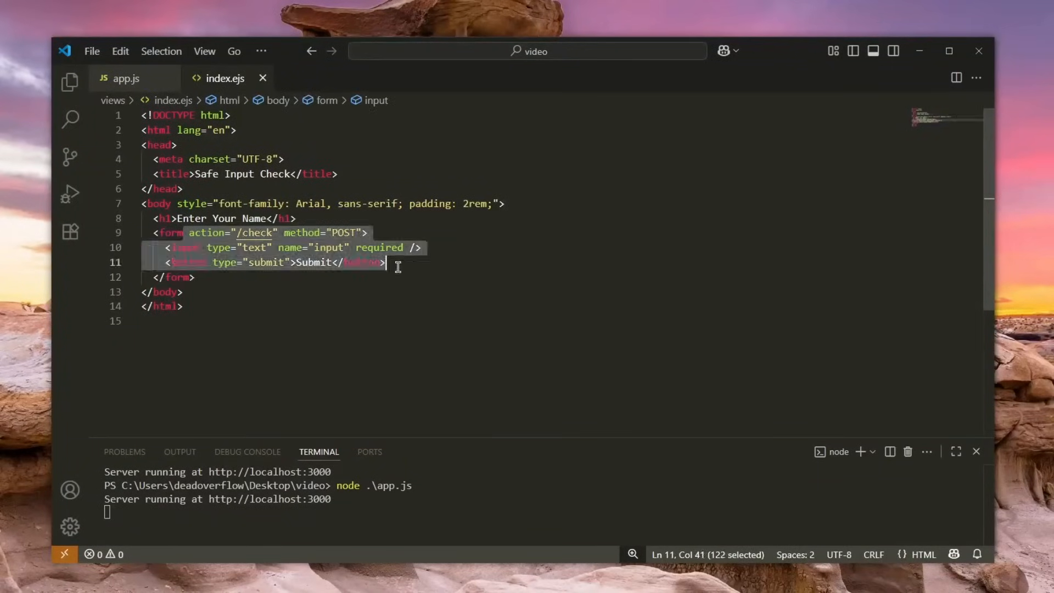
left_click(129, 78)
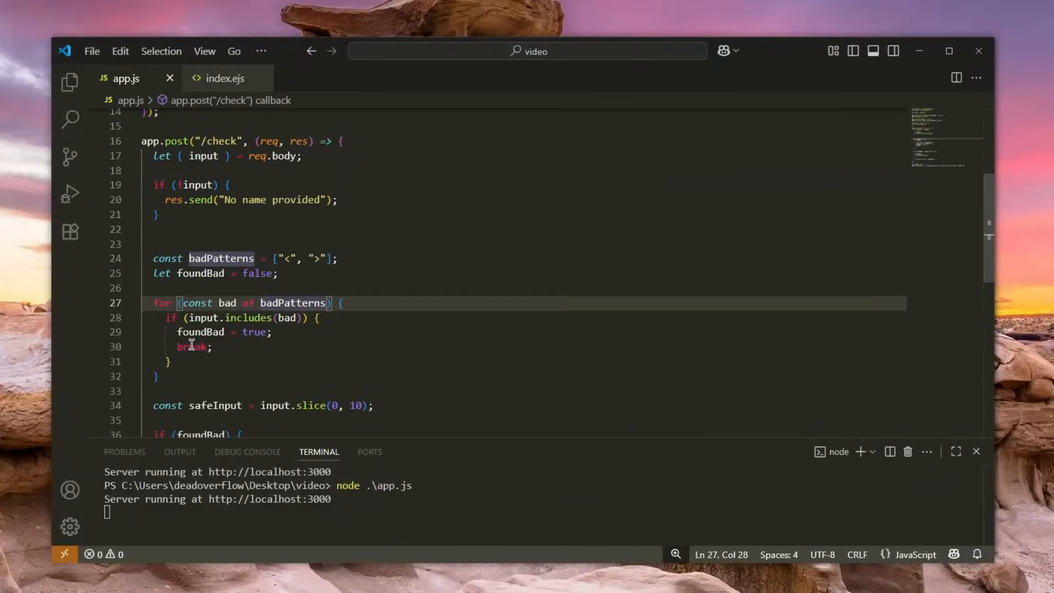
scroll("up", 3)
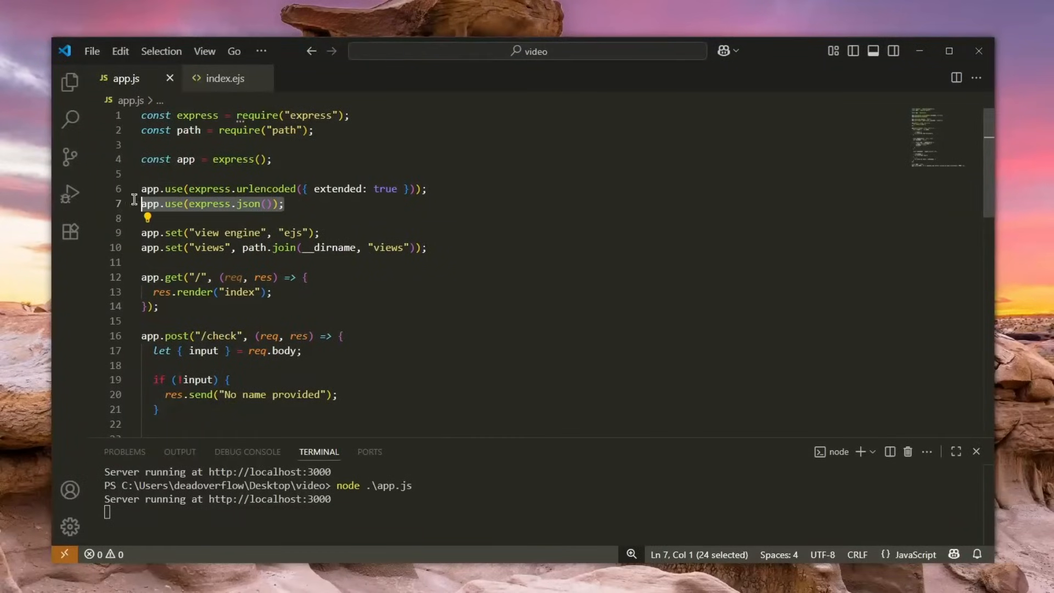
scroll("down", 3)
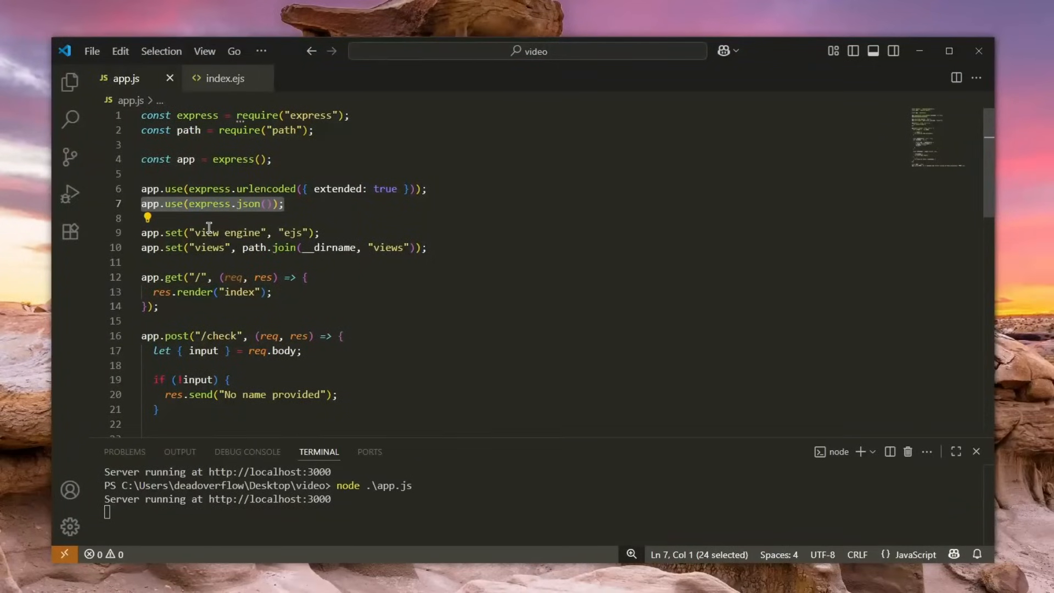
scroll("down", 3)
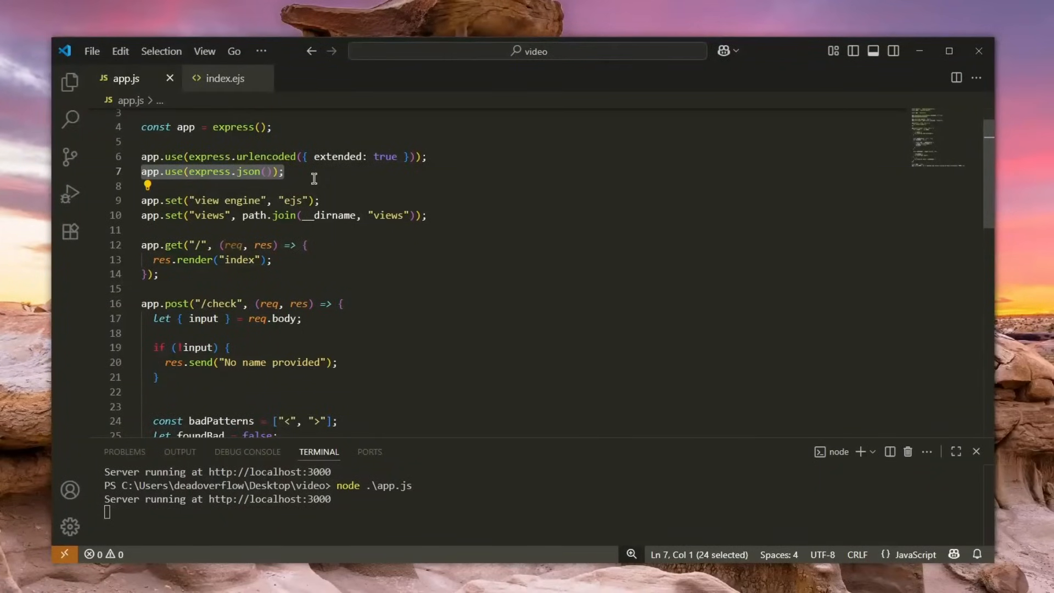
scroll("down", 3)
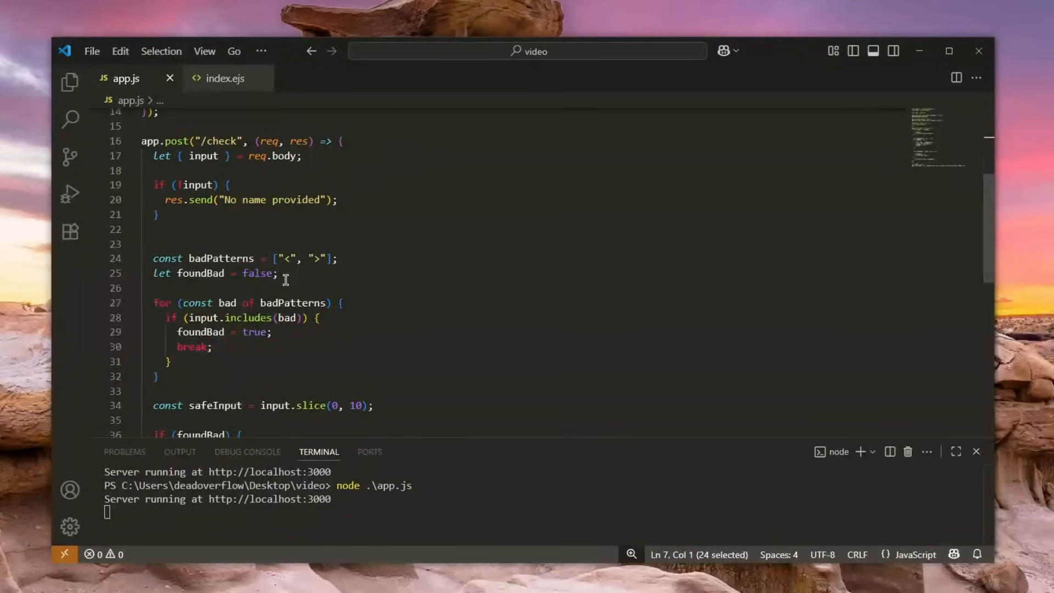
double_click(248, 285)
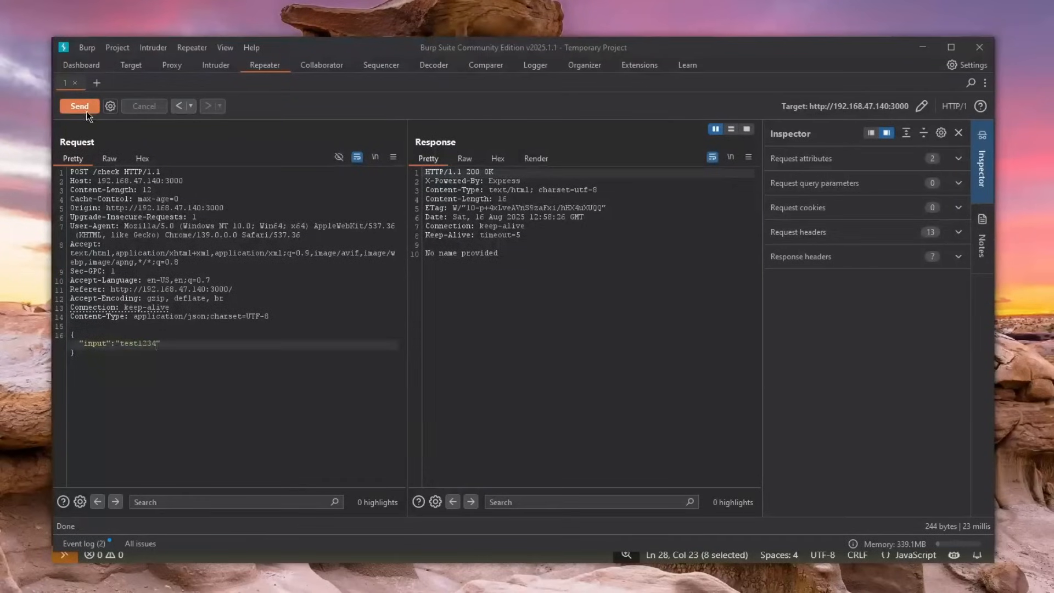
Send the test1234 JSON request, then resend with <img> as input, getting 'Bad input'
left_click(80, 106)
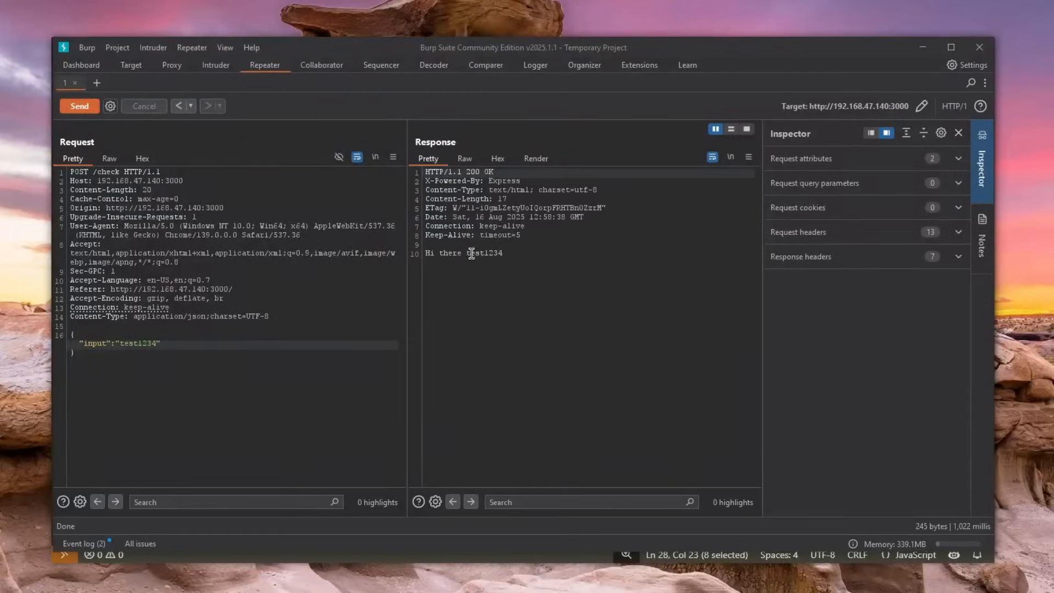
double_click(483, 253)
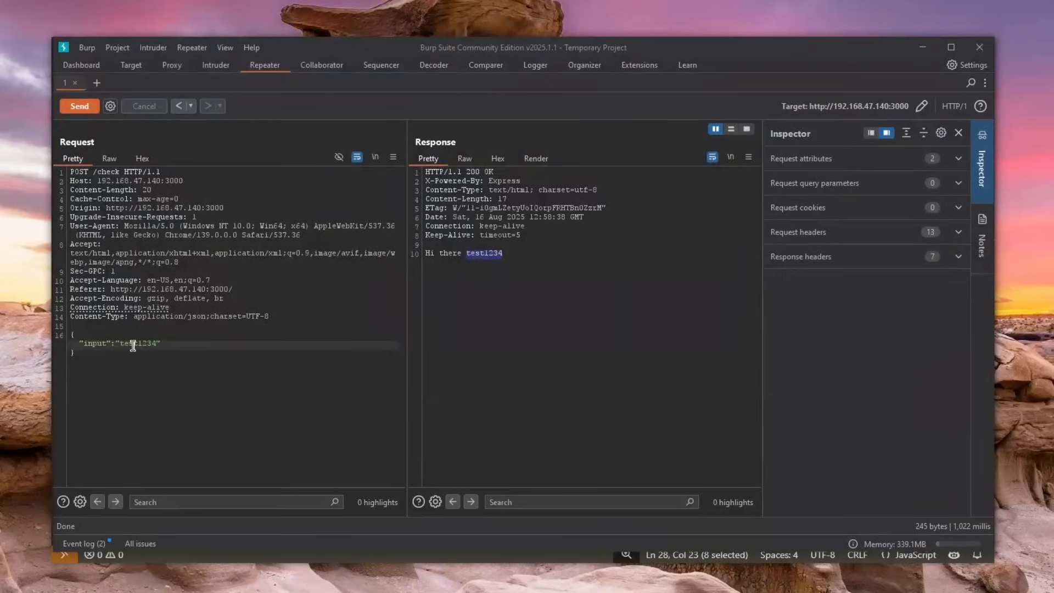
type("<4")
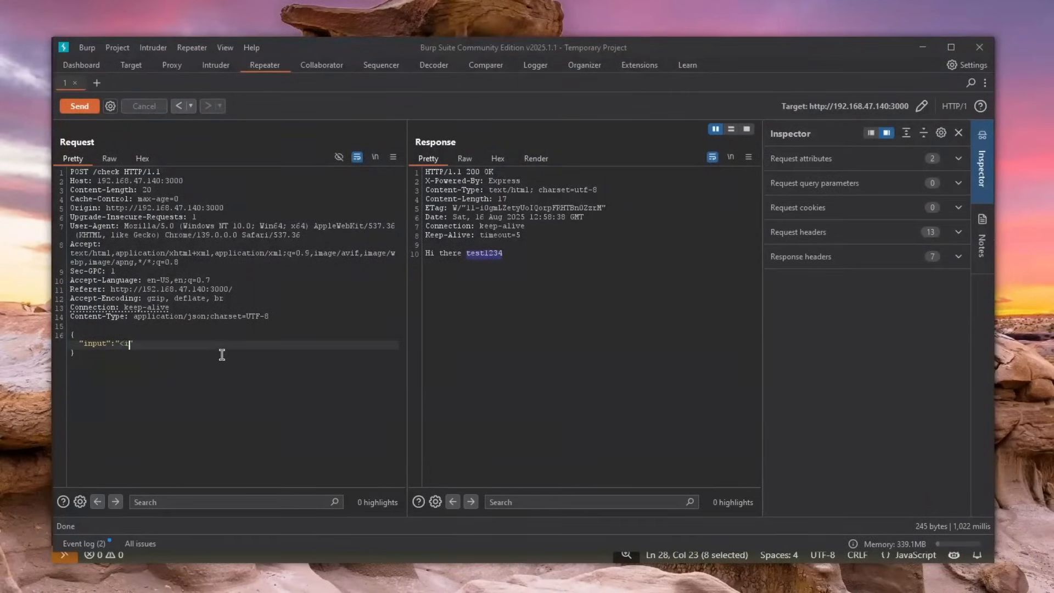
left_click(79, 106)
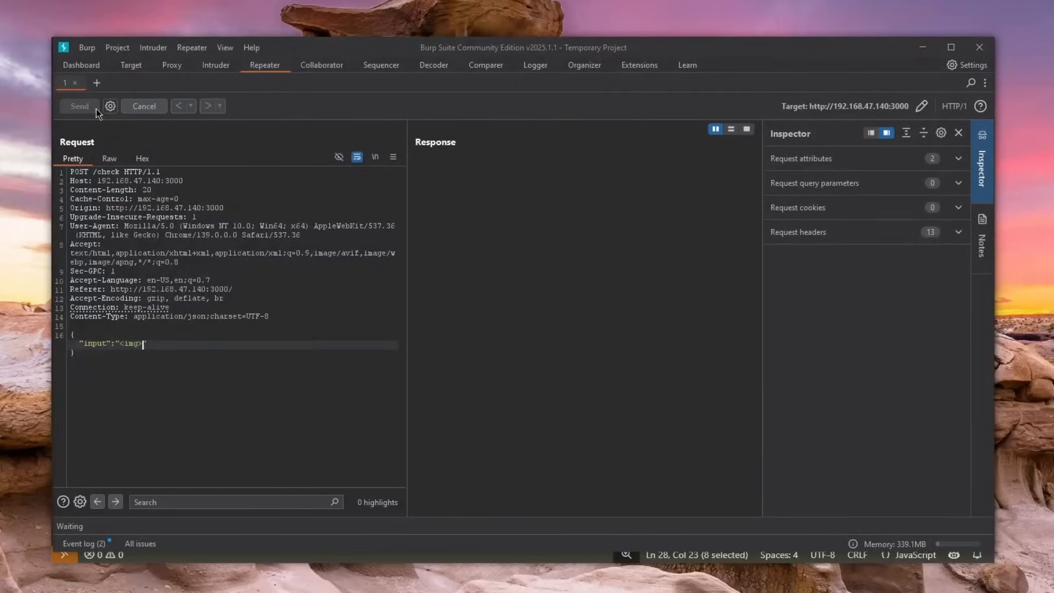
left_click(79, 106)
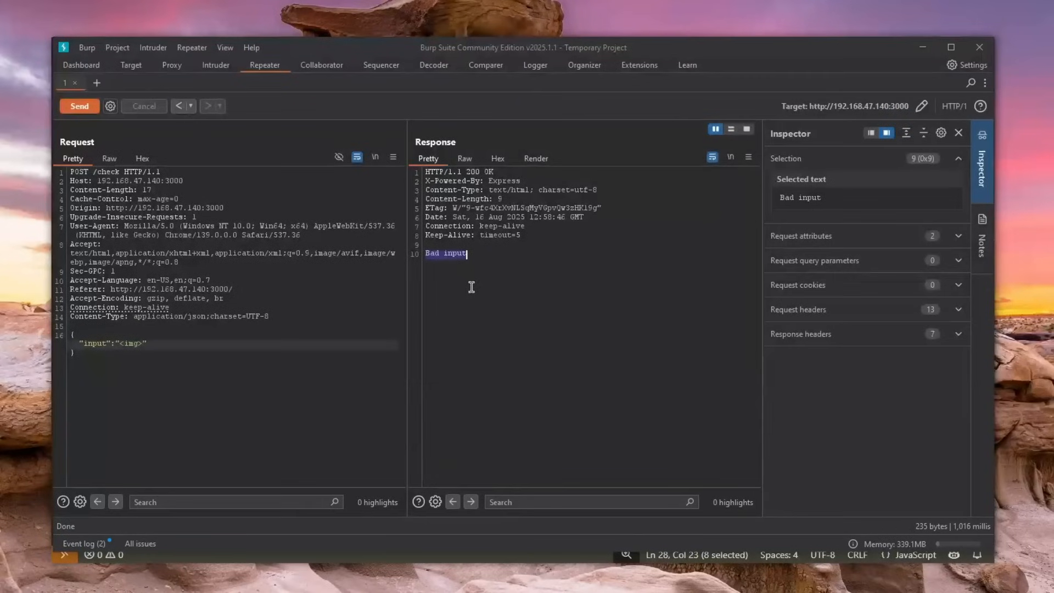
mouse_move(464, 285)
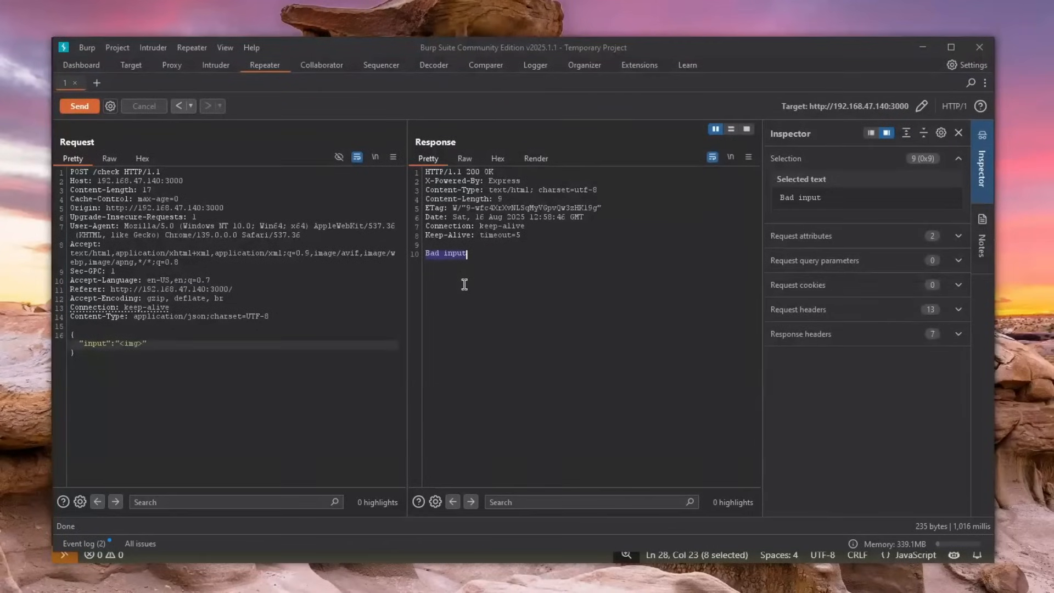
mouse_move(142, 345)
type("[")
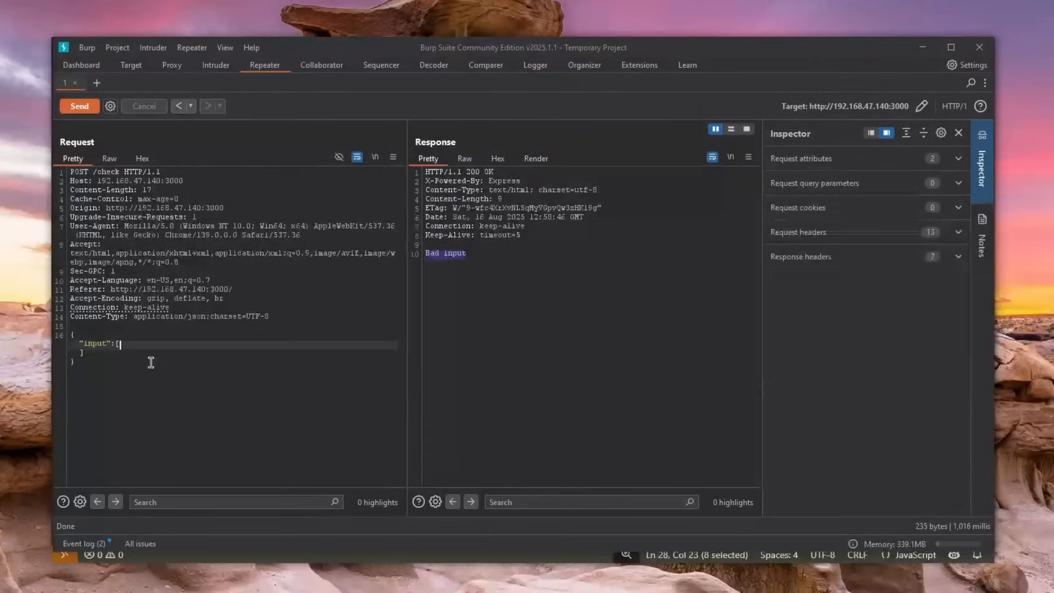
Send input as ["<img>"] and view the 'Hi there <img>' reply rendered and raw
type("\"\"")
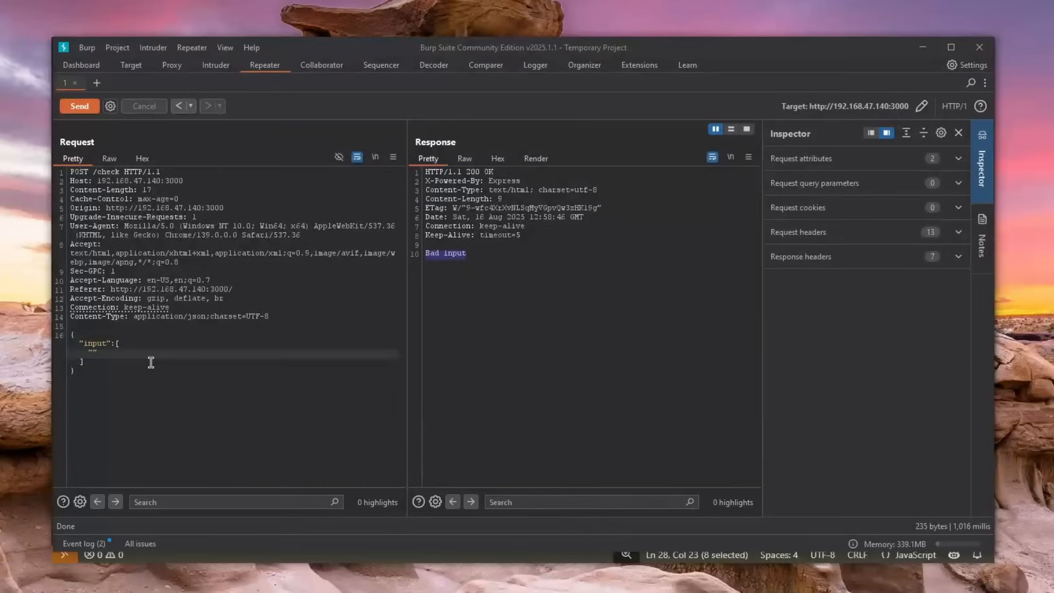
type("<img>")
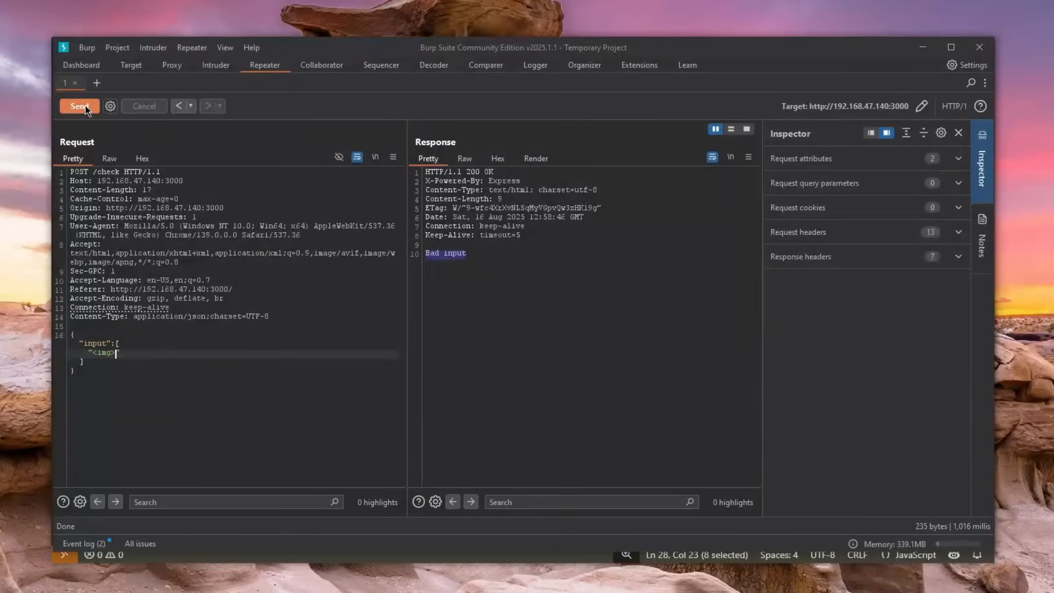
left_click(79, 106)
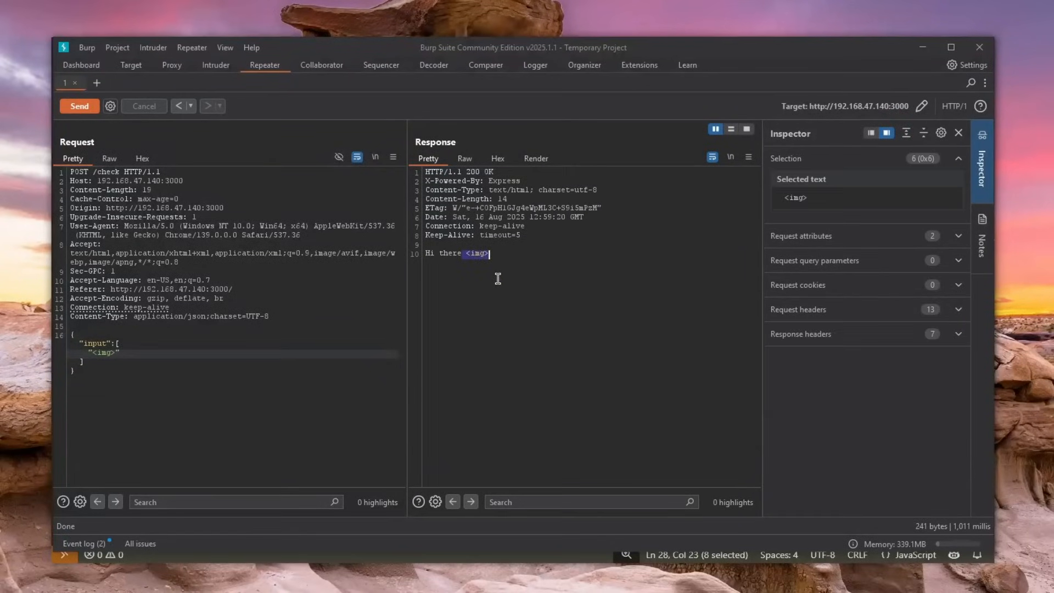
left_click(536, 158)
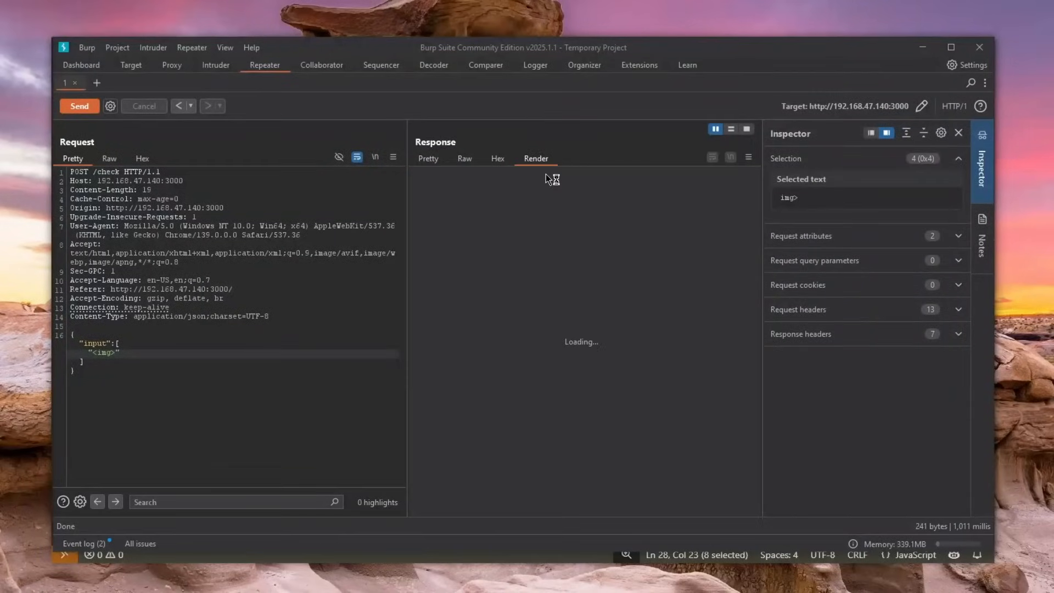
mouse_move(563, 248)
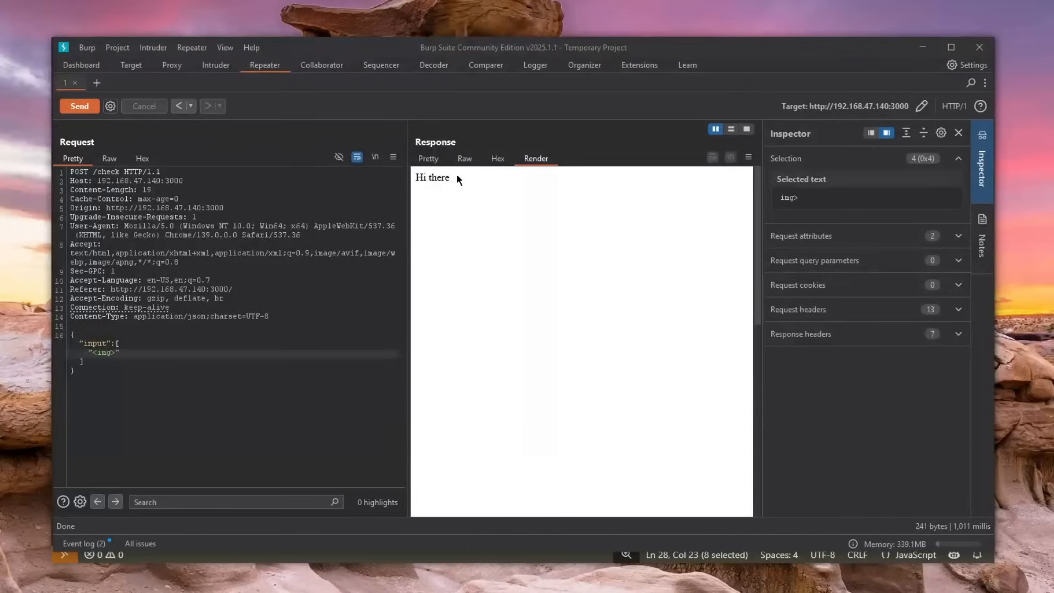
left_click(428, 158)
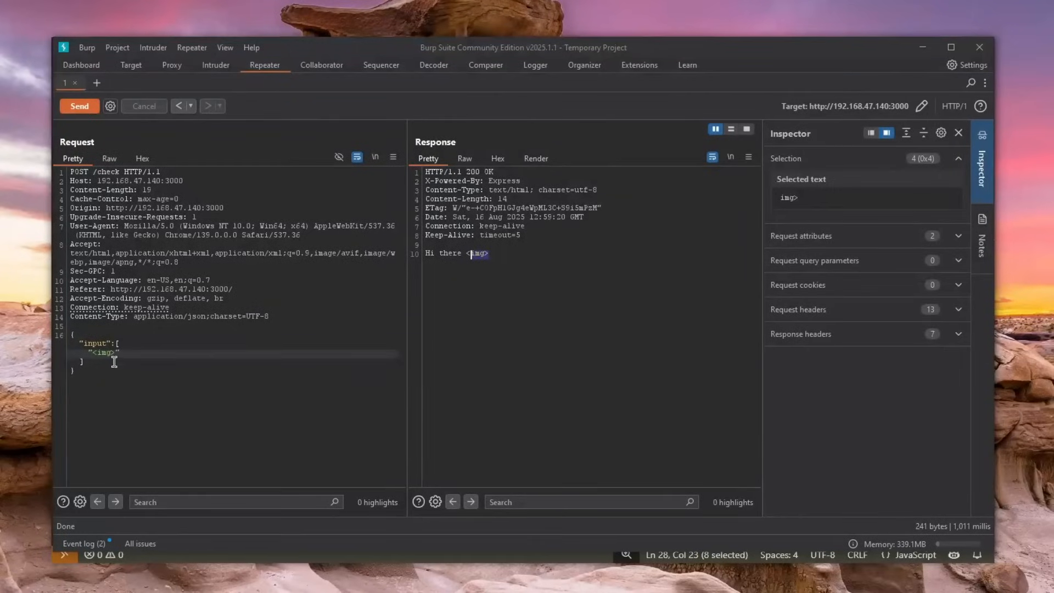
mouse_move(137, 358)
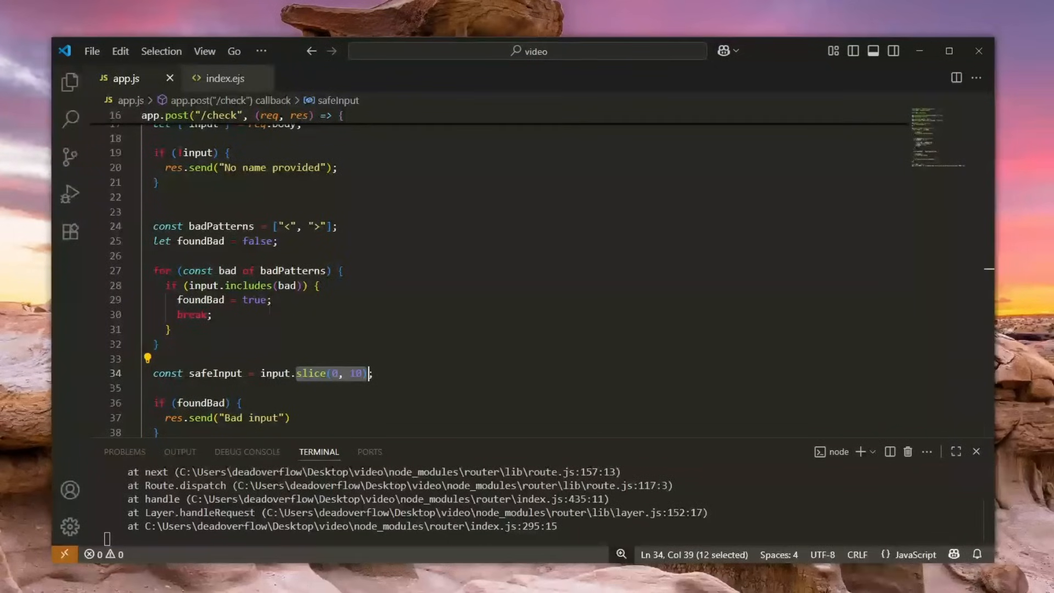
left_click(290, 373)
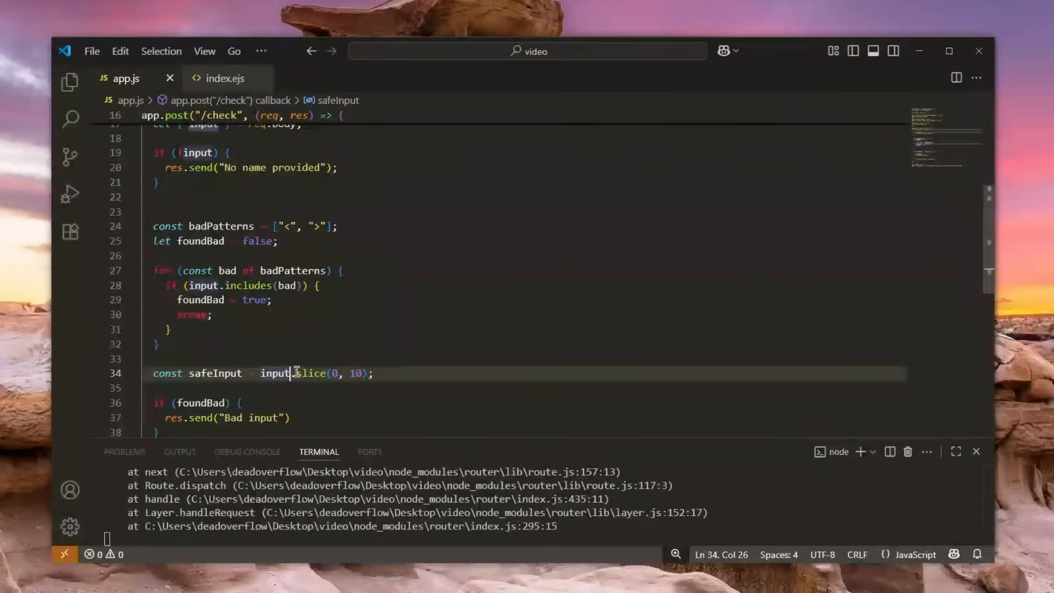
left_click_drag(295, 373, 371, 374)
type("\"")
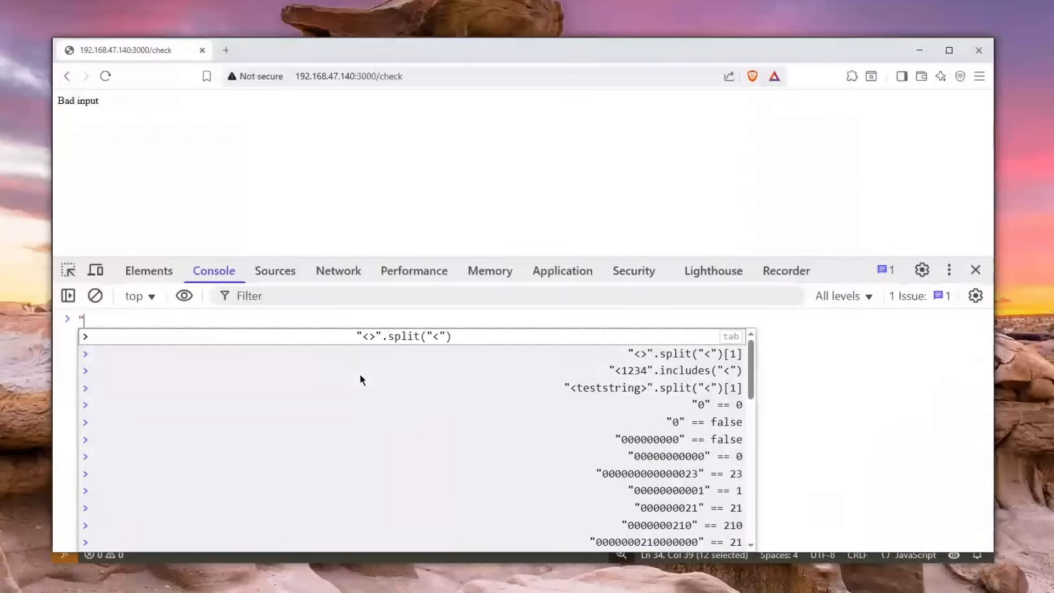
Evaluate "test1234".slice(0, 4) in the Console, returning 'test'
key("Enter")
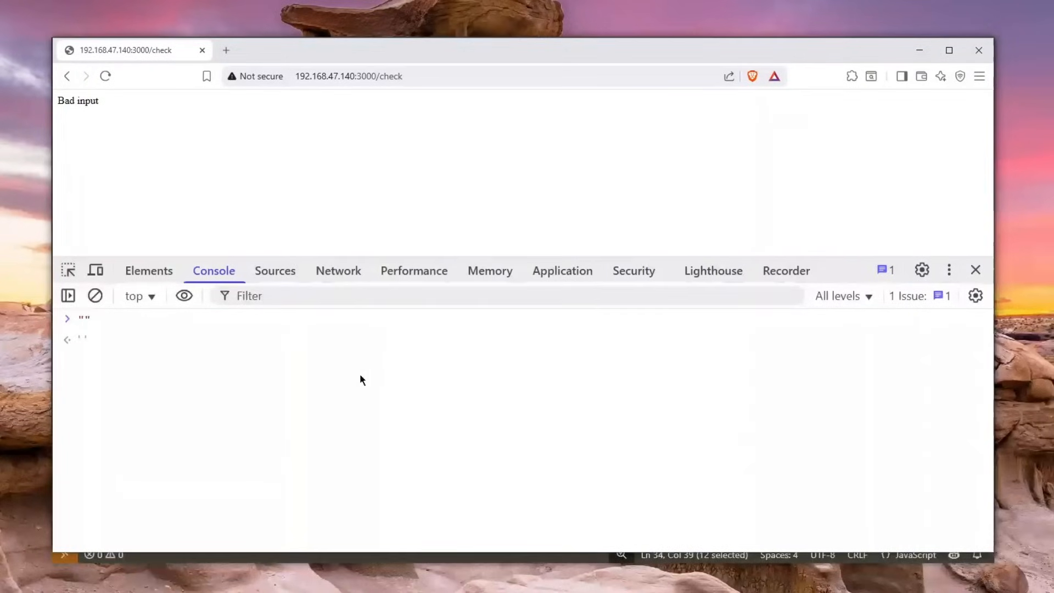
type("test1234")
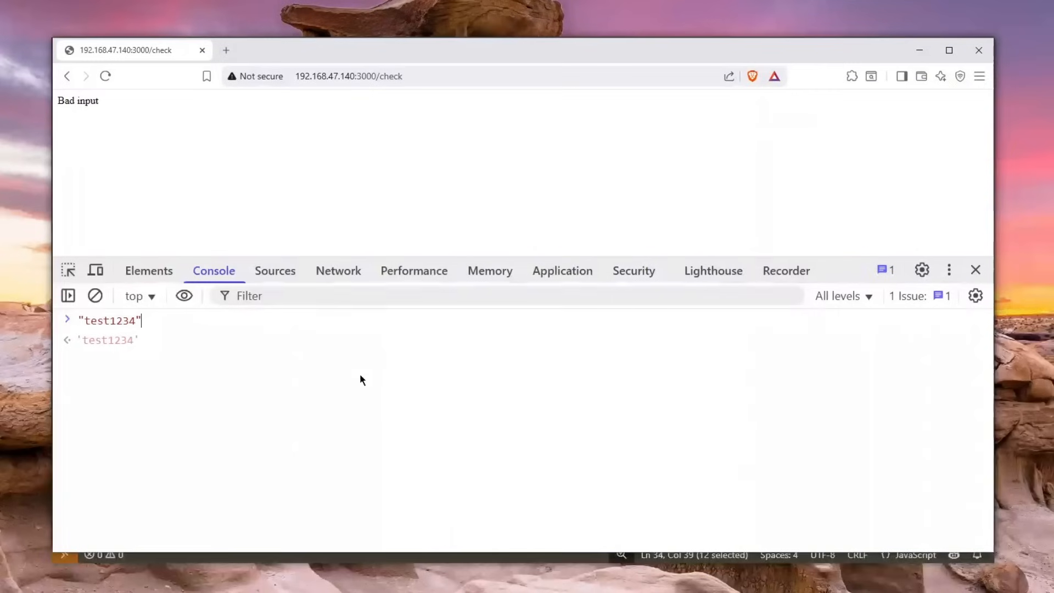
type(".slice(")
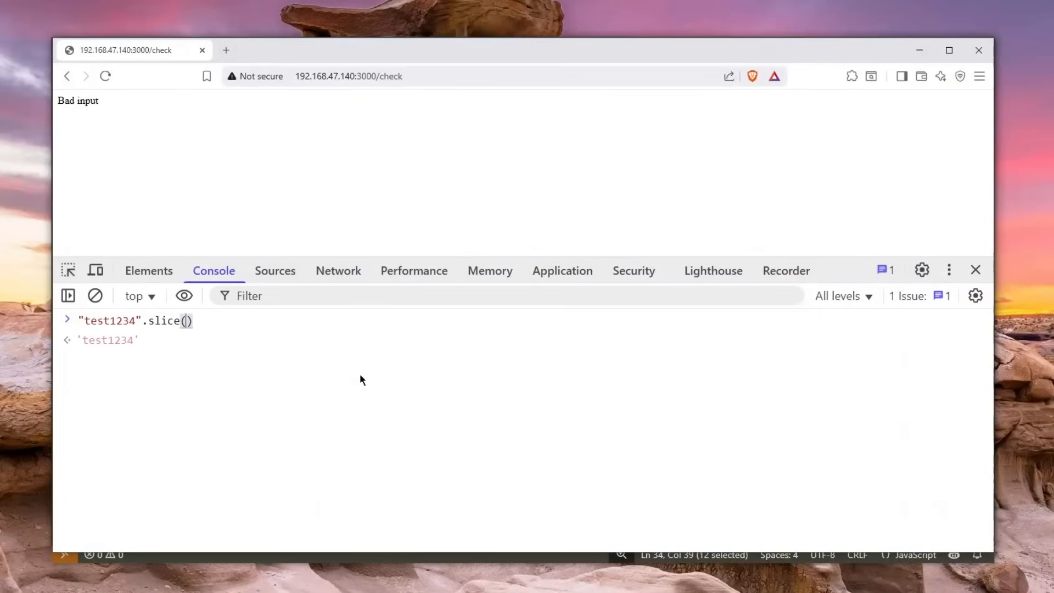
type("0, 3")
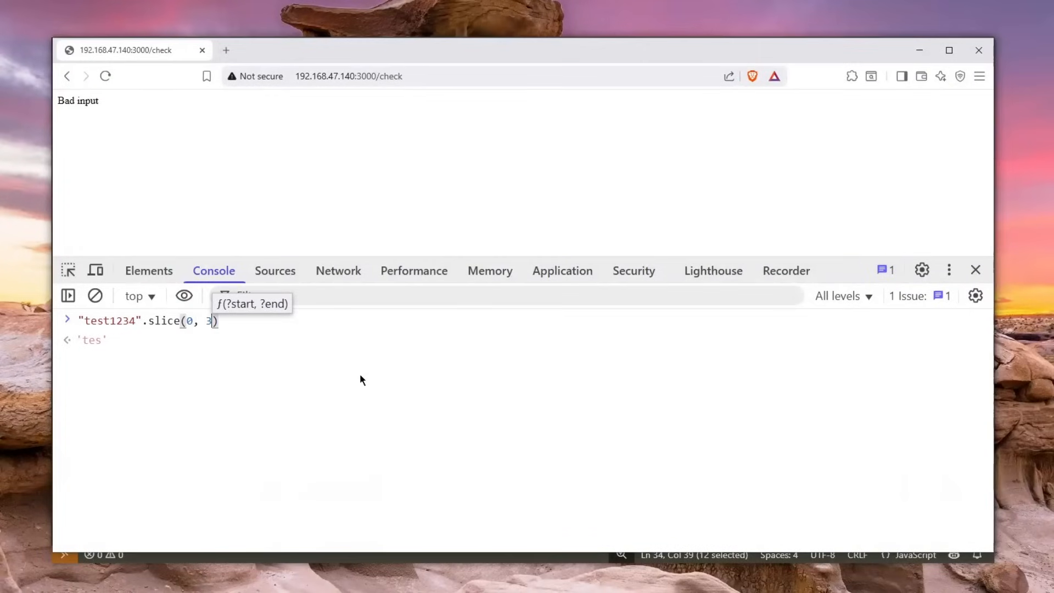
type("4")
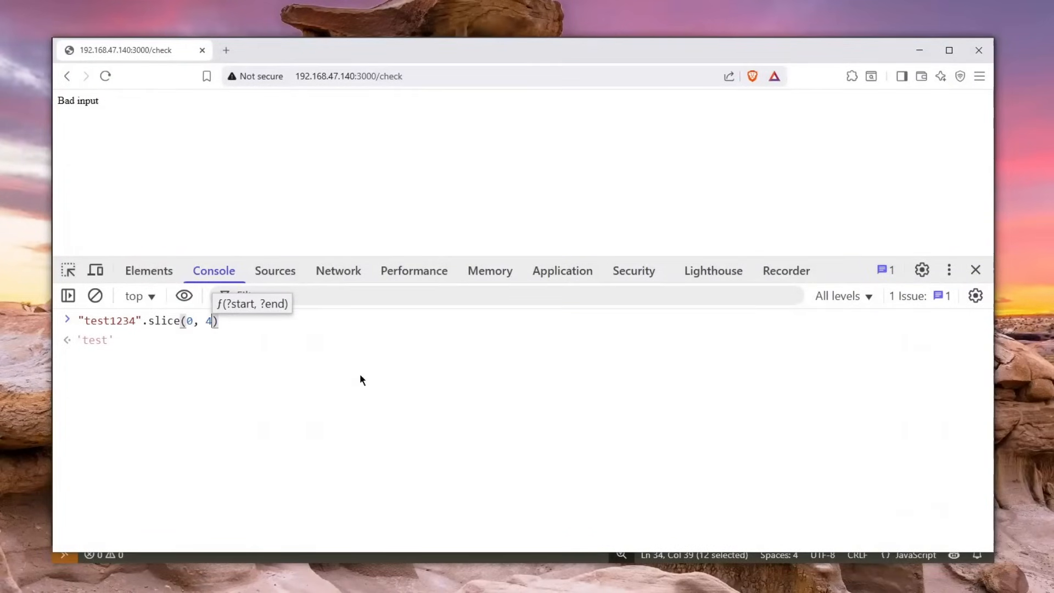
key("Enter")
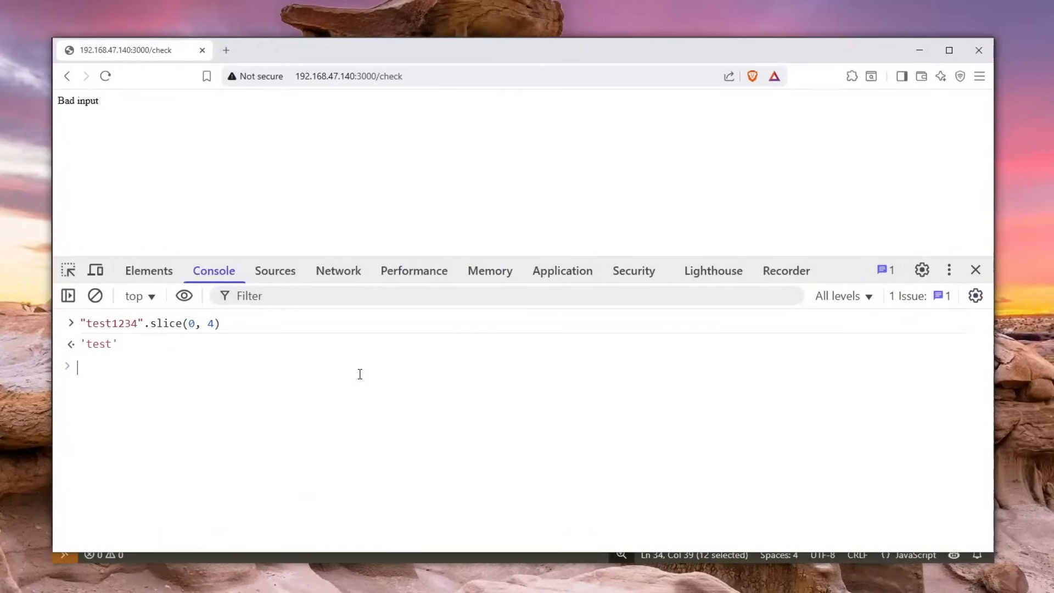
Write an array slice like ["1","2","3","4"].slice(0, n), trying different end values
type("[\"\"]")
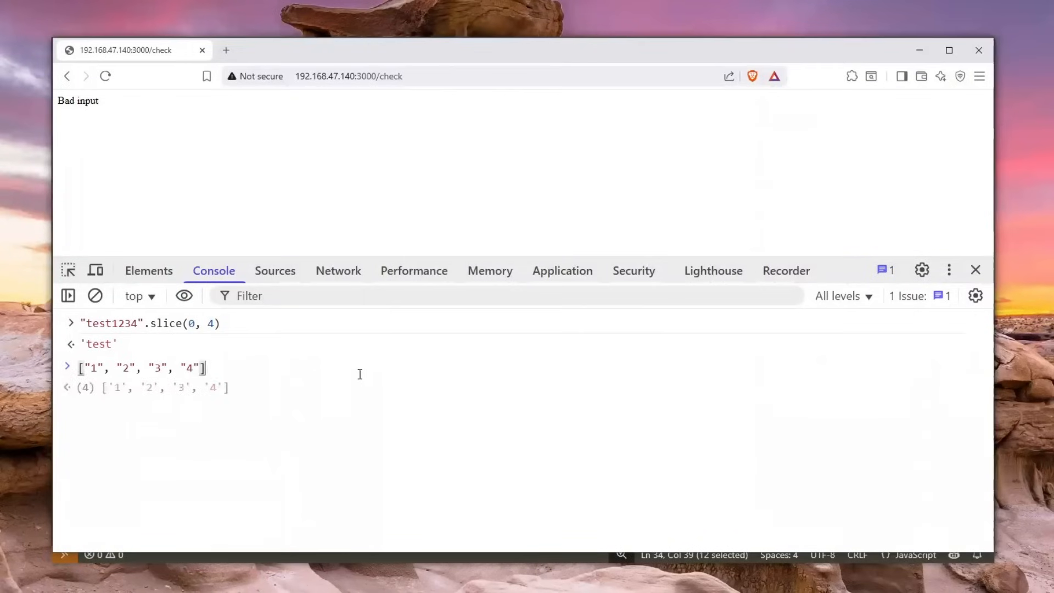
type(".slice()")
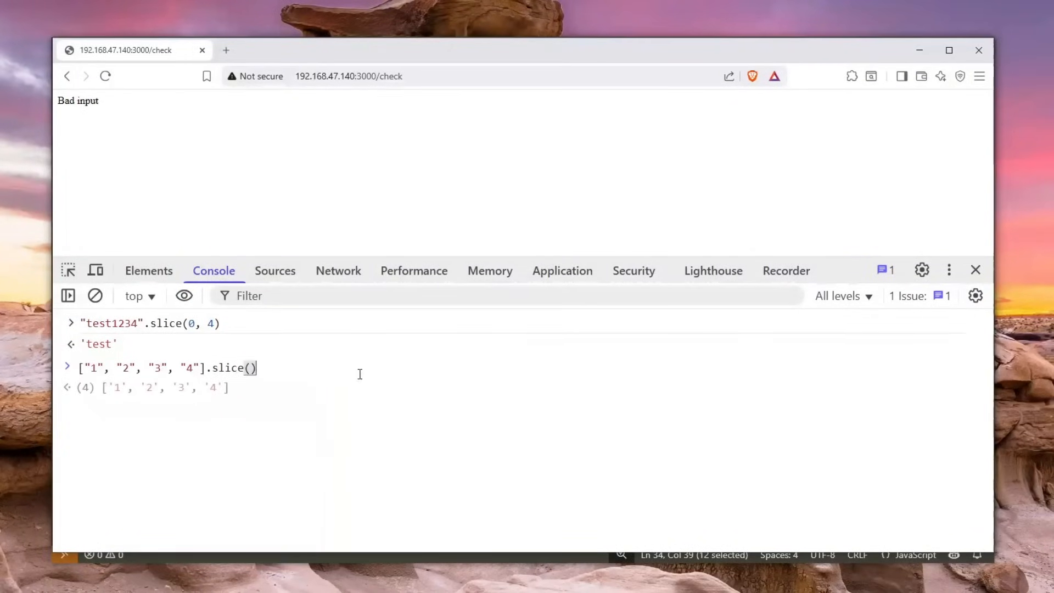
type("0")
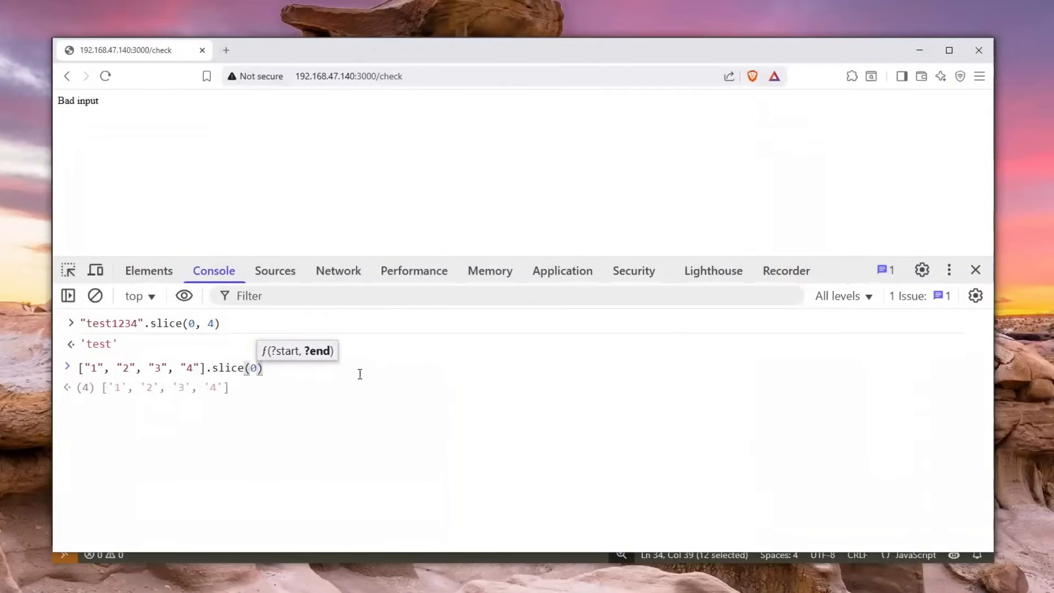
type(", 2")
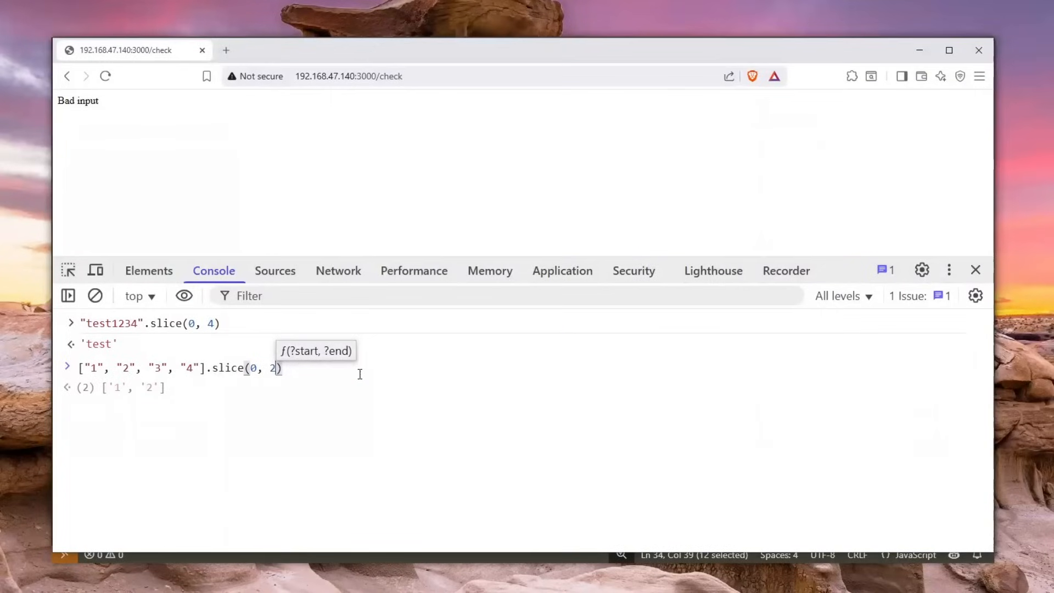
type("3")
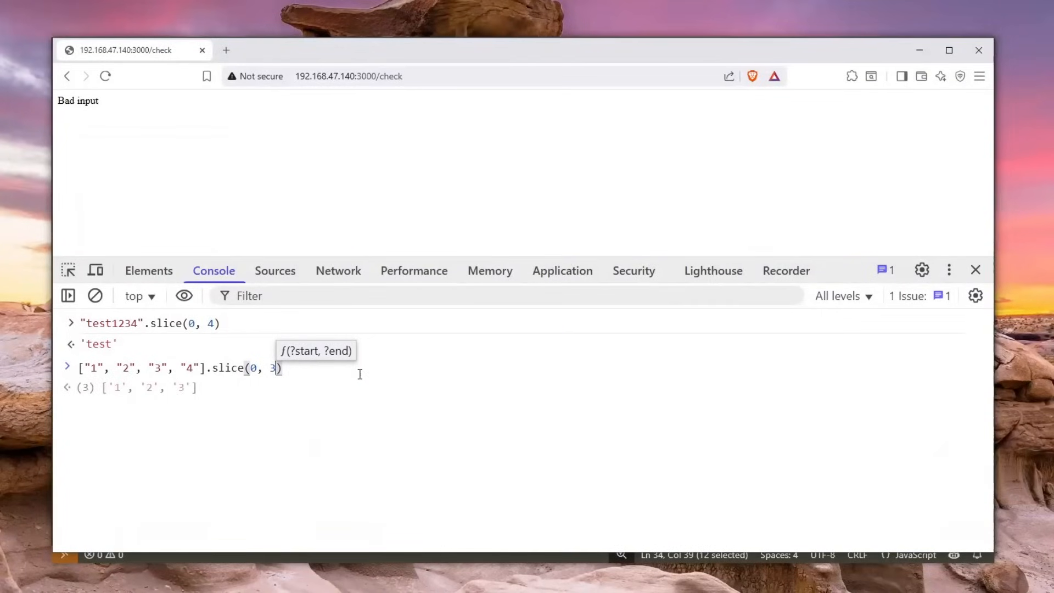
type("4")
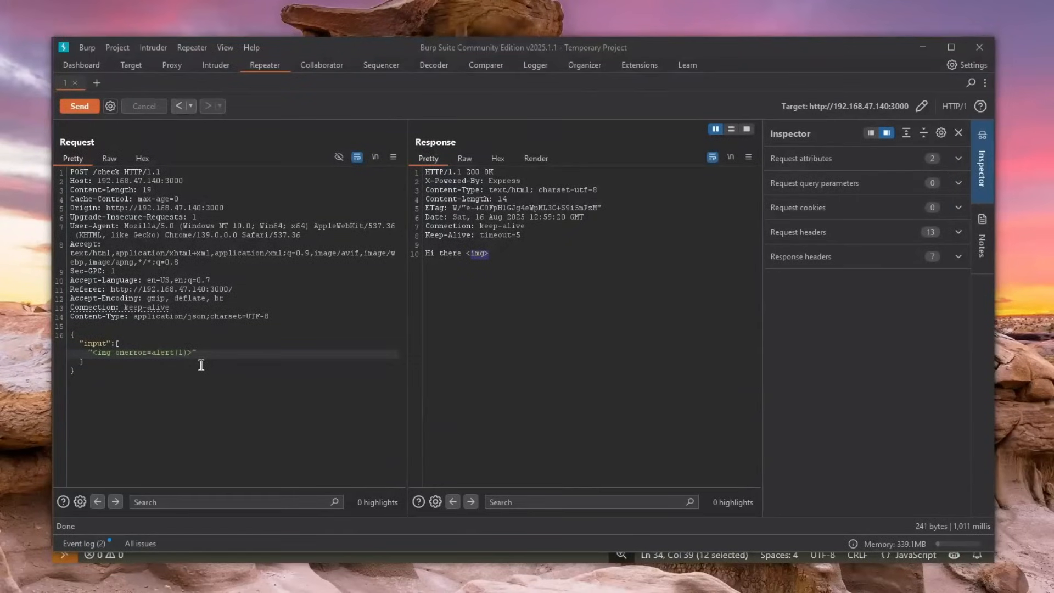
Select the <img onerror=alert(1)> array entry and send the request
left_click_drag(89, 352, 192, 353)
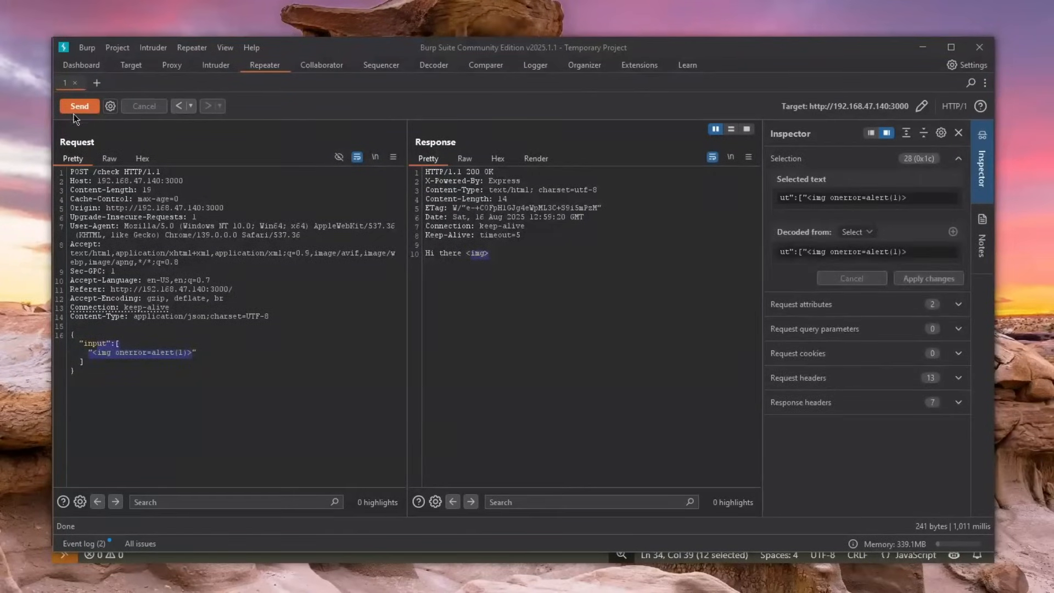
left_click(80, 105)
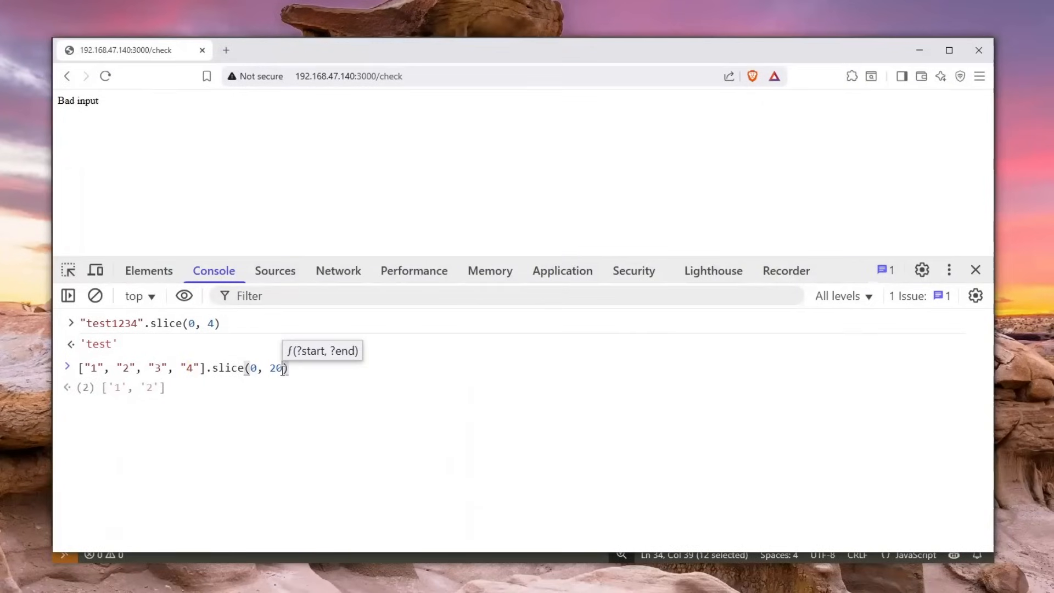
Run the four-element array slice with arguments (0, 20)
key("Enter")
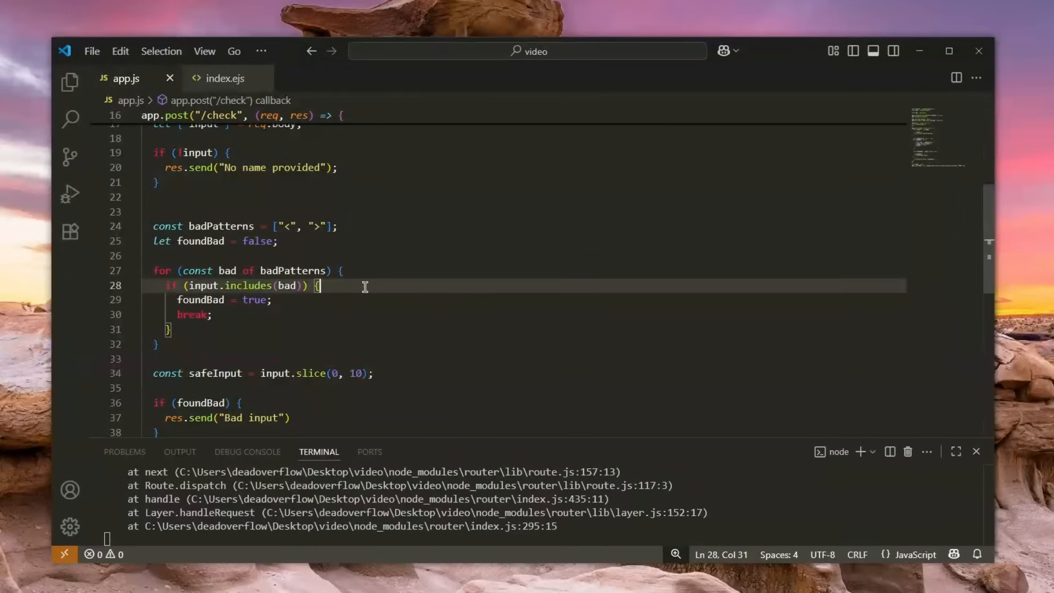
mouse_move(273, 276)
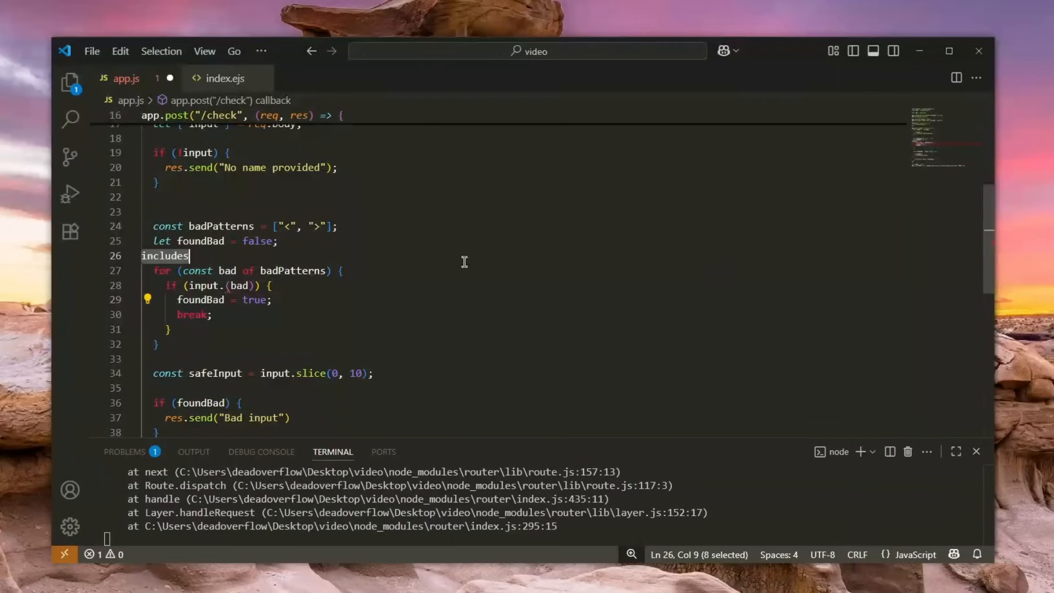
Move 'includes' above the loop, then place the cursor on the ten-character slice line
left_click(375, 374)
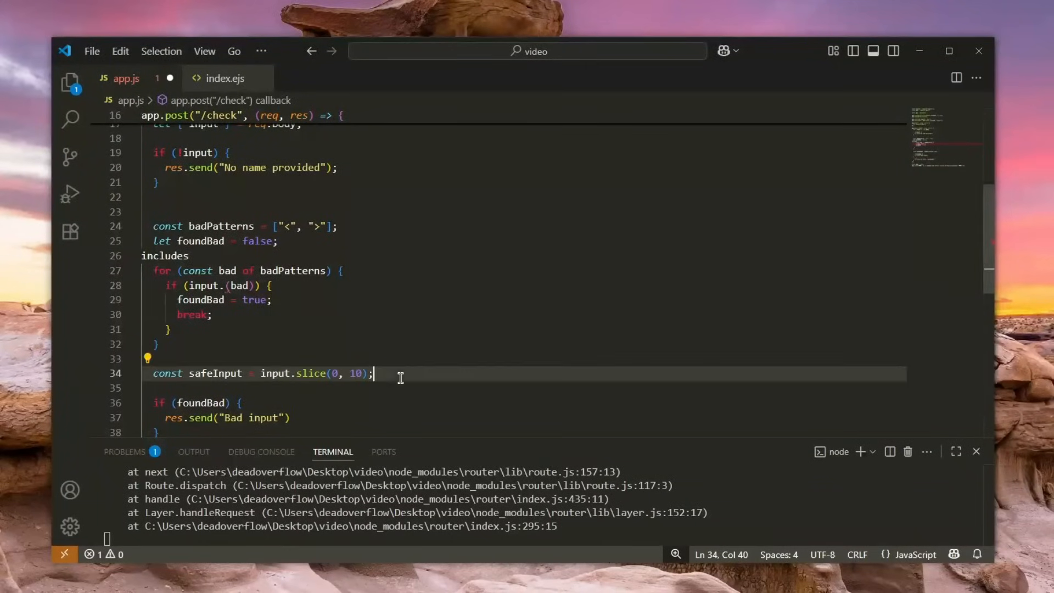